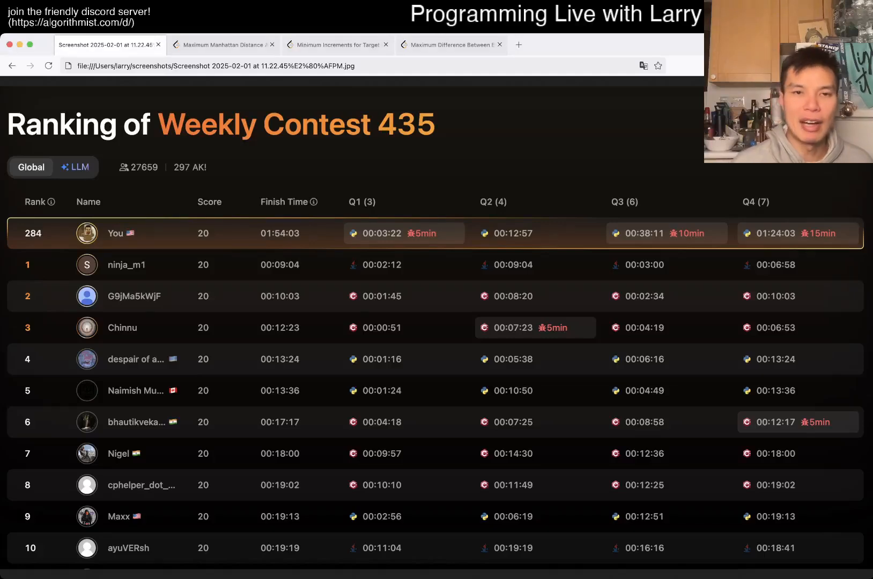
# Switch to the Maximum Manhattan Distance problem page from the ranking screenshot.
pyautogui.click(223, 45)
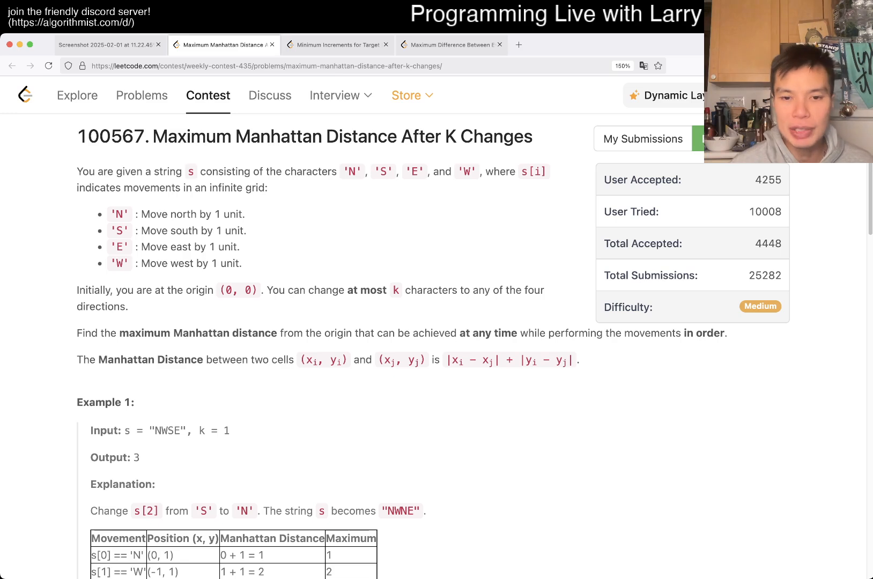
pyautogui.moveTo(449, 361); pyautogui.dragTo(502, 361)
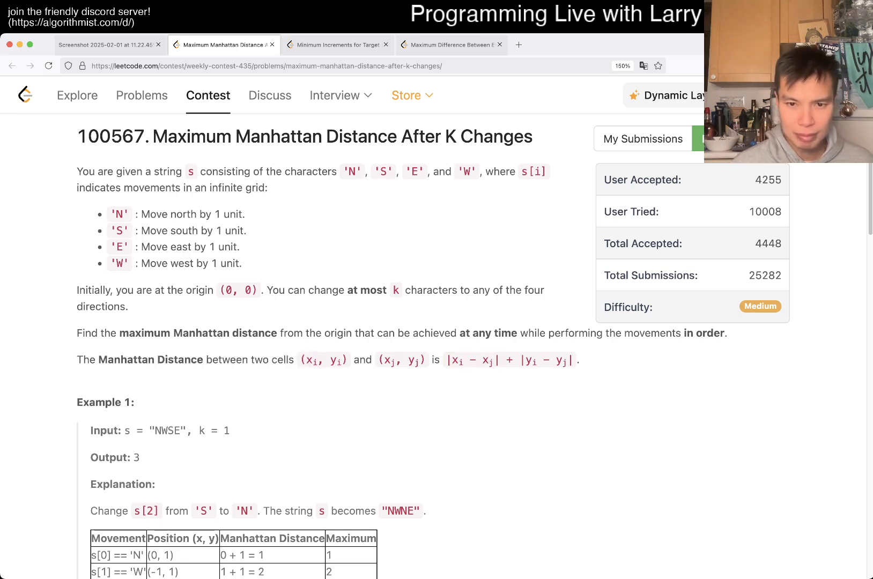
pyautogui.doubleClick(86, 360)
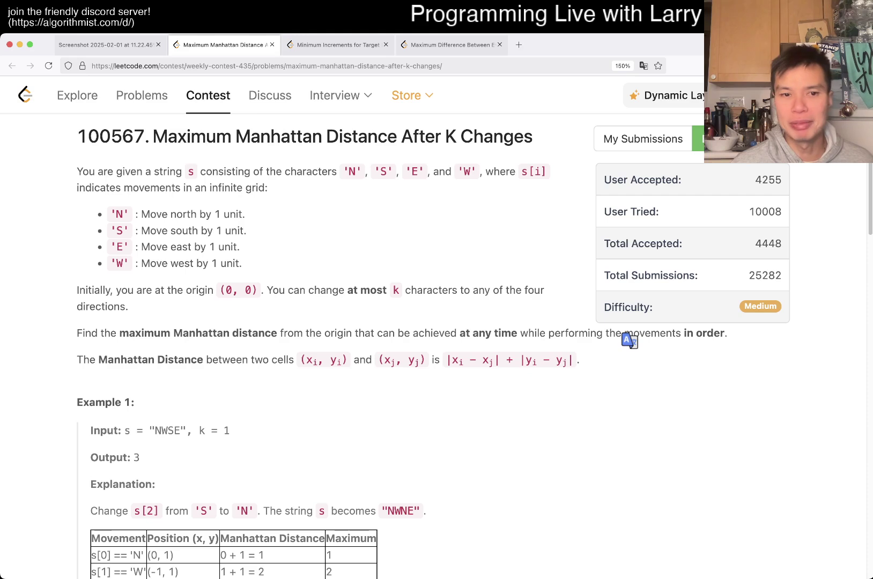
pyautogui.moveTo(119, 333); pyautogui.dragTo(375, 332)
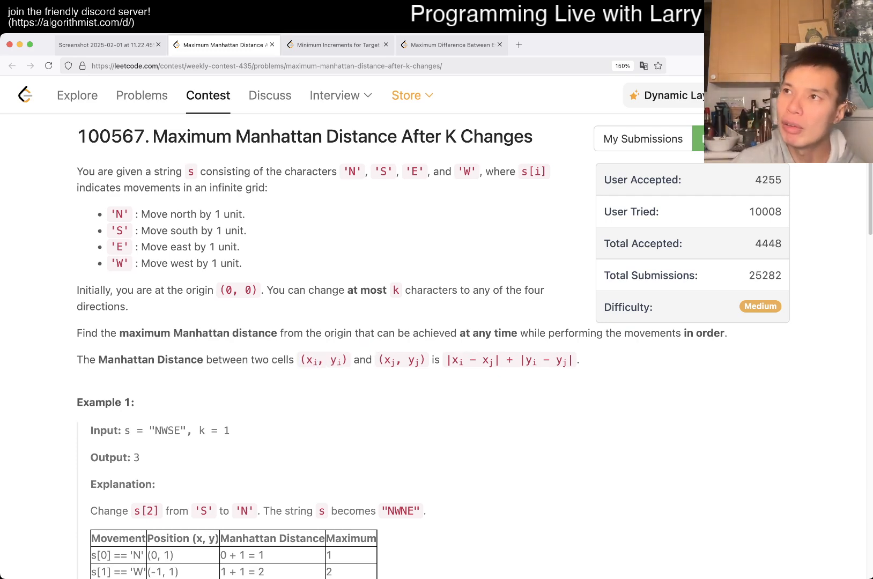
pyautogui.moveTo(441, 359); pyautogui.dragTo(580, 360)
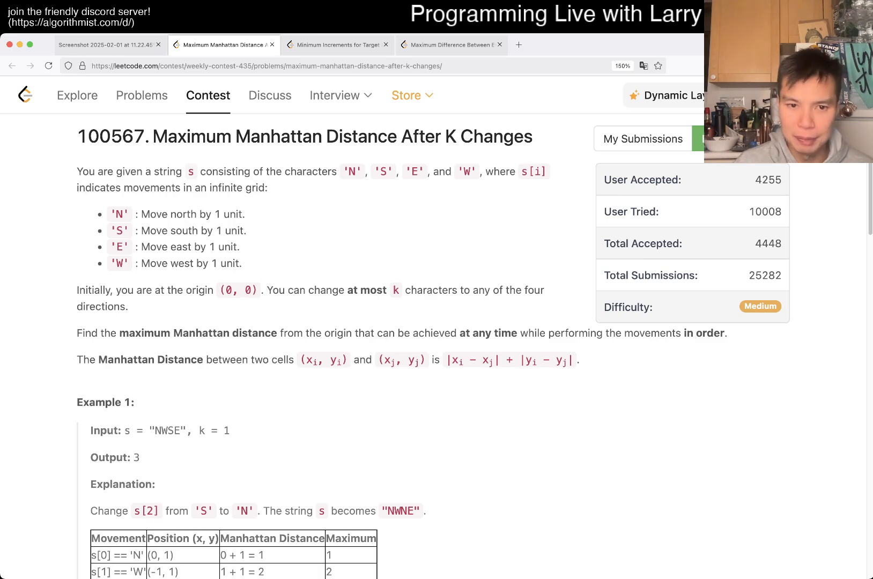
# Select text in the problem statement while opening the Submissions page alongside it.
pyautogui.moveTo(119, 333); pyautogui.dragTo(457, 332)
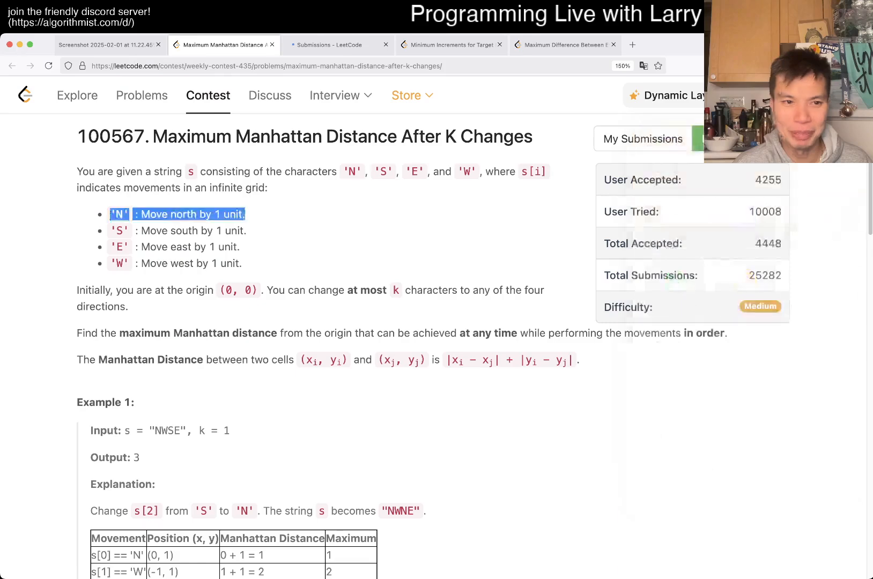
# Review the submitted Python code, then view the submissions list showing it Accepted.
pyautogui.scroll(-3)
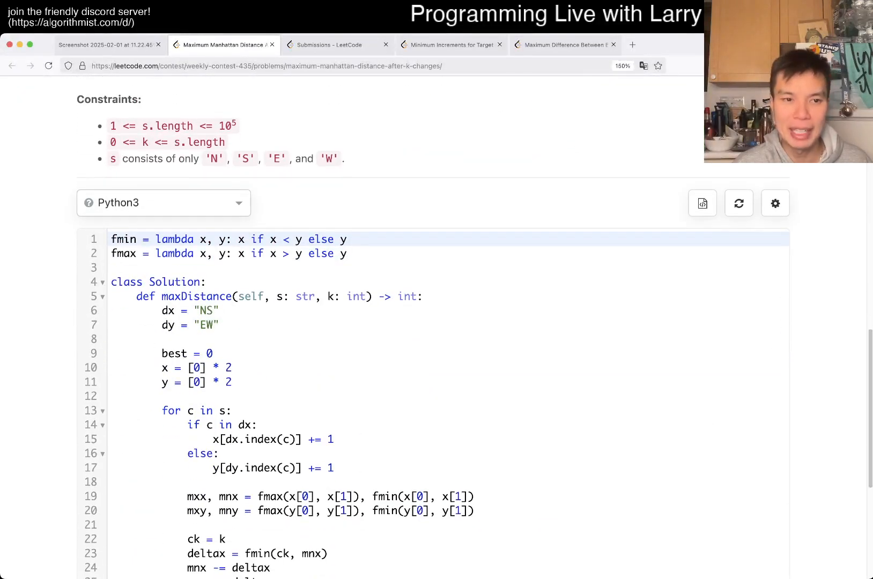
pyautogui.moveTo(111, 239); pyautogui.dragTo(347, 254)
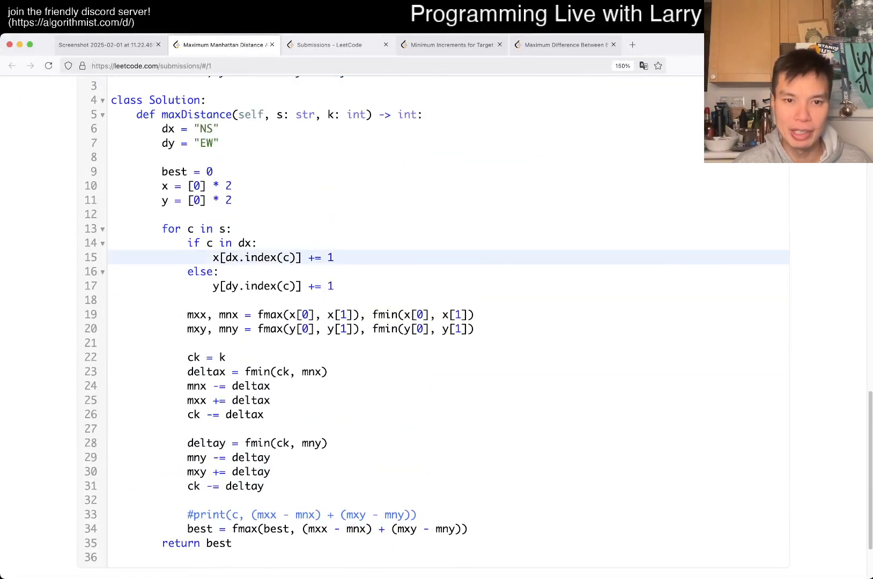
pyautogui.click(330, 45)
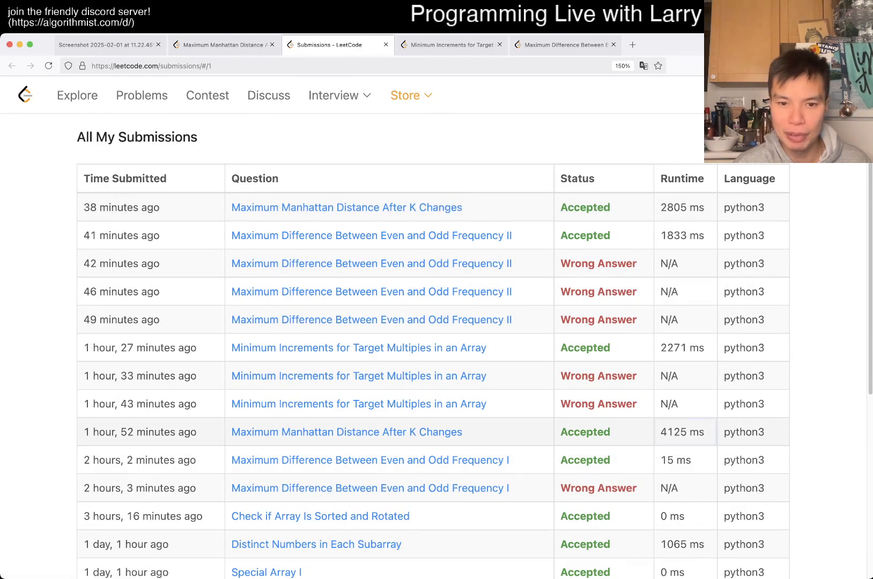
pyautogui.doubleClick(682, 432)
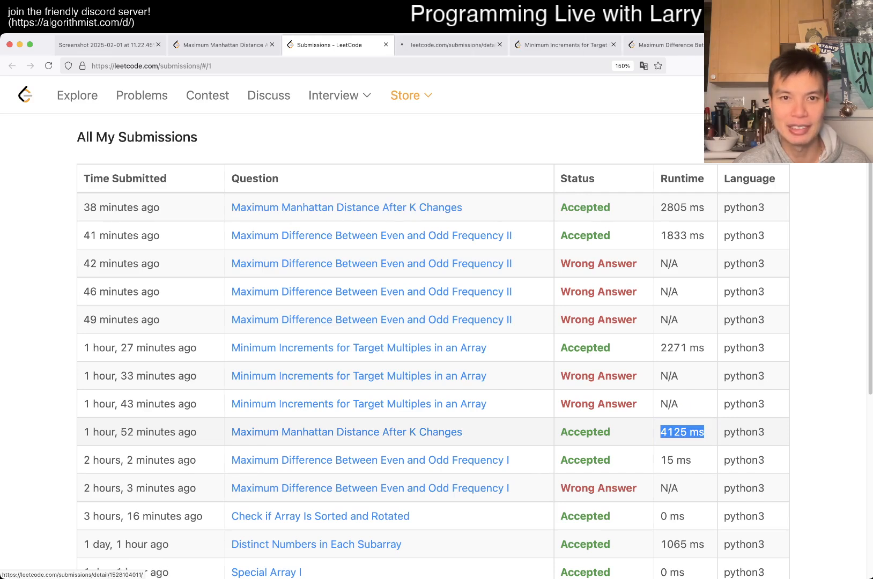
pyautogui.click(345, 433)
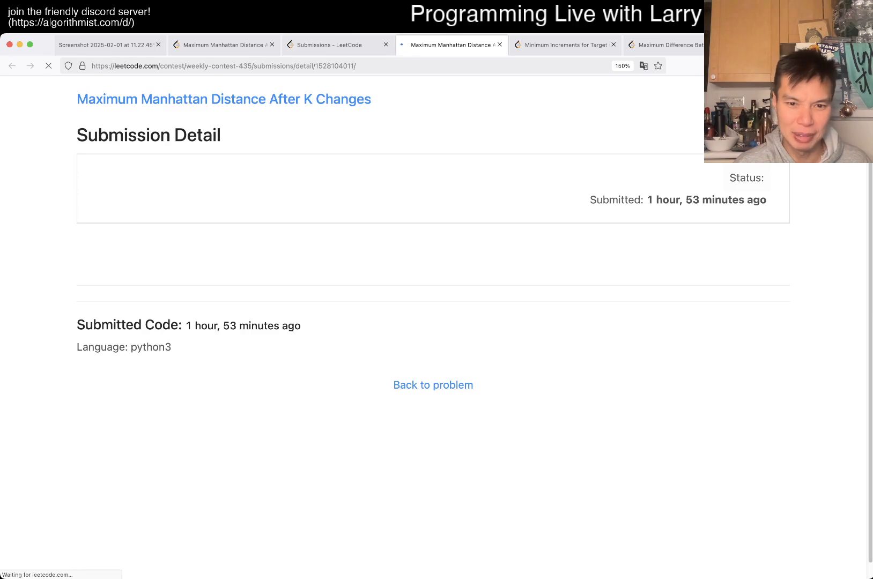
pyautogui.scroll(-3)
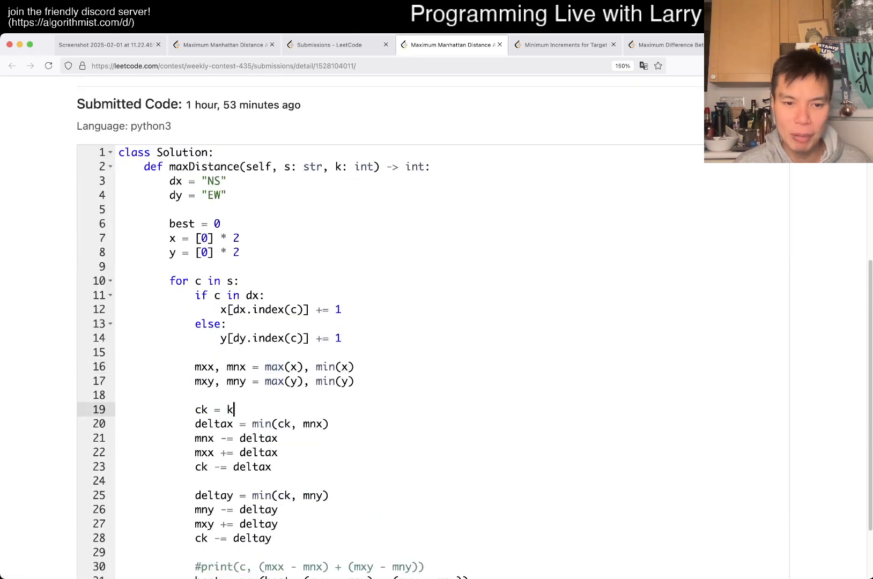
pyautogui.scroll(-3)
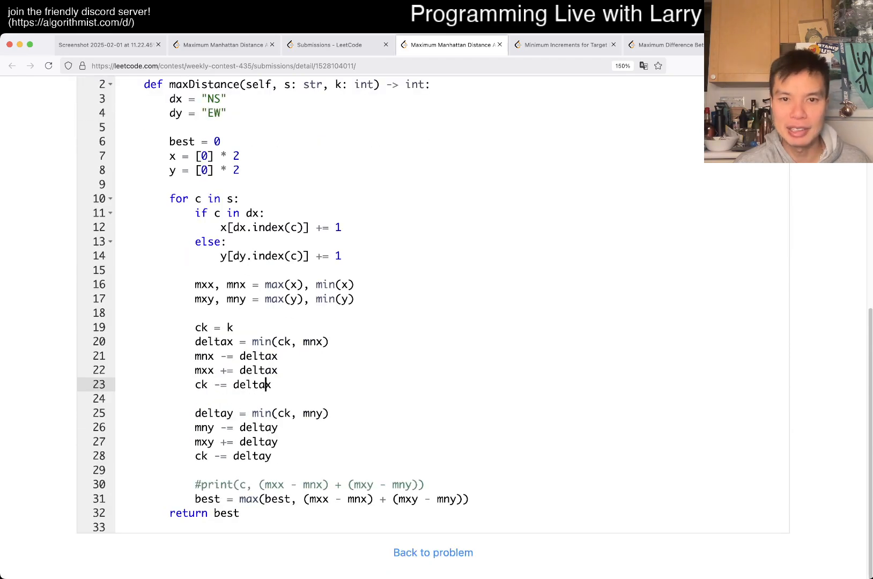
pyautogui.click(330, 45)
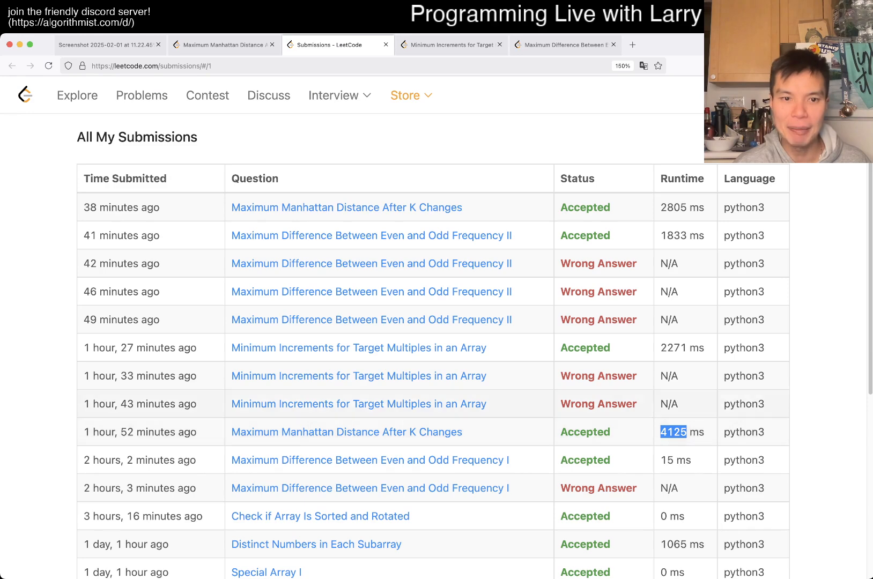
# Return from the submissions list to the solution code and position the cursor on line 29.
pyautogui.click(223, 45)
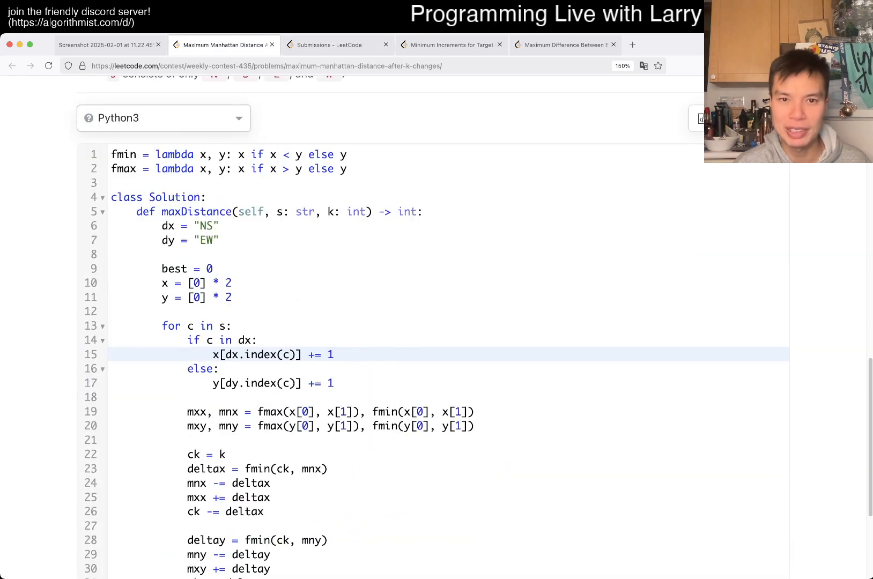
pyautogui.click(332, 45)
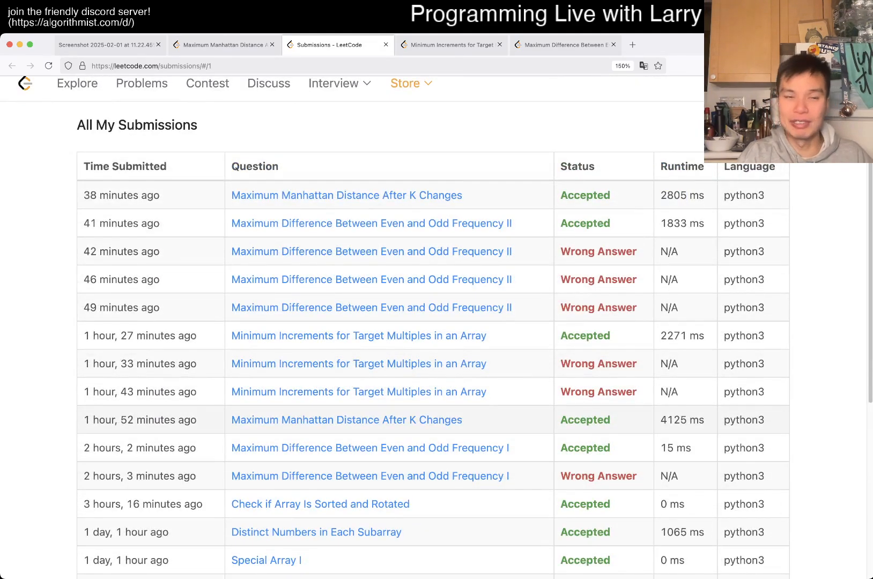
pyautogui.click(223, 46)
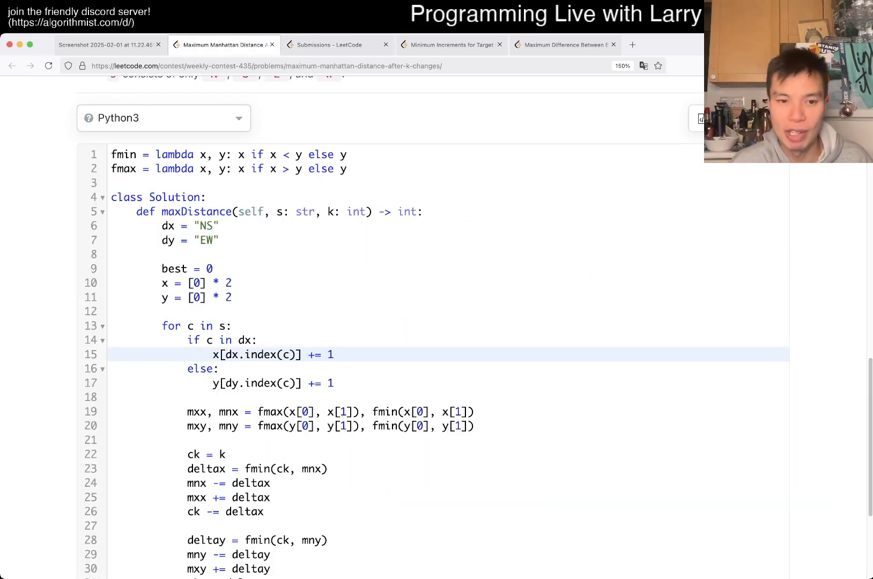
pyautogui.scroll(-3)
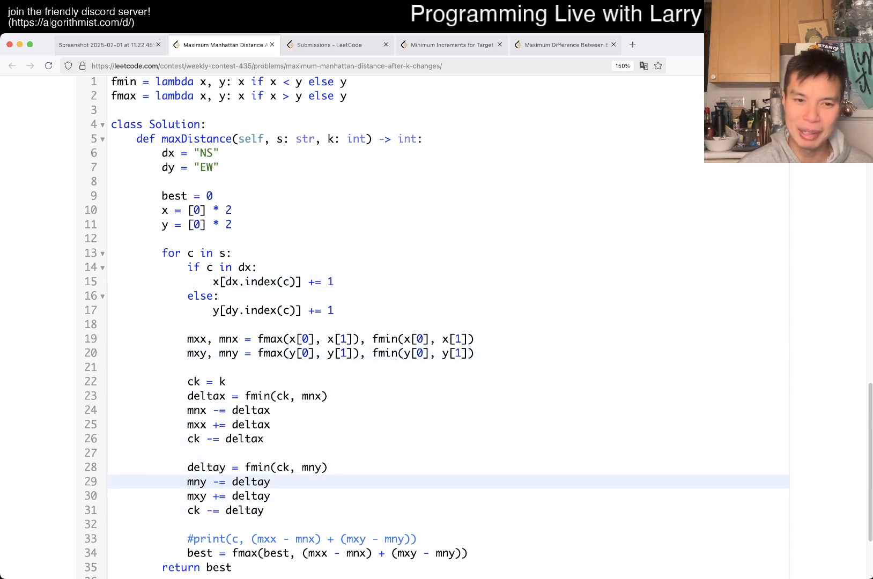
pyautogui.click(224, 339)
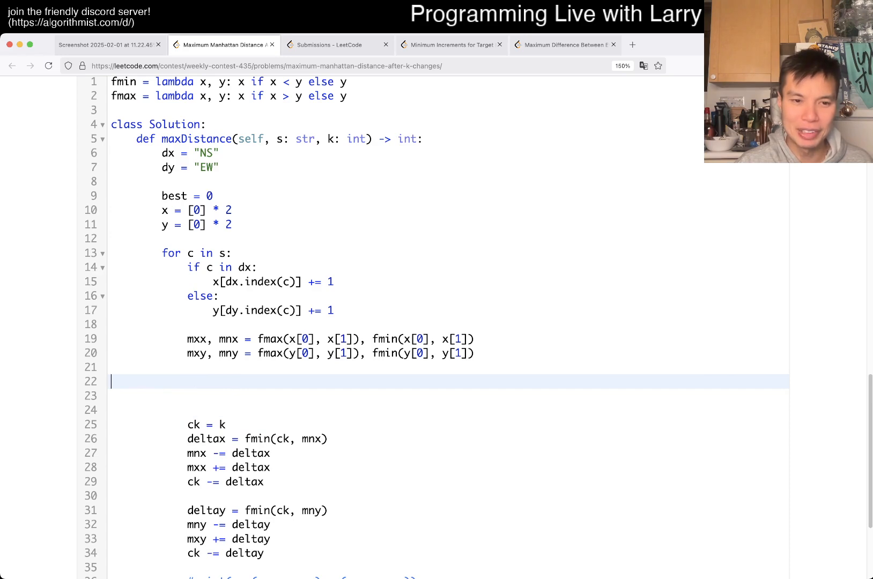
# Combine x/y extremes into mx and mn, apply the k-limited delta, and update best with mx - mn.
pyautogui.write('mxx + mx')
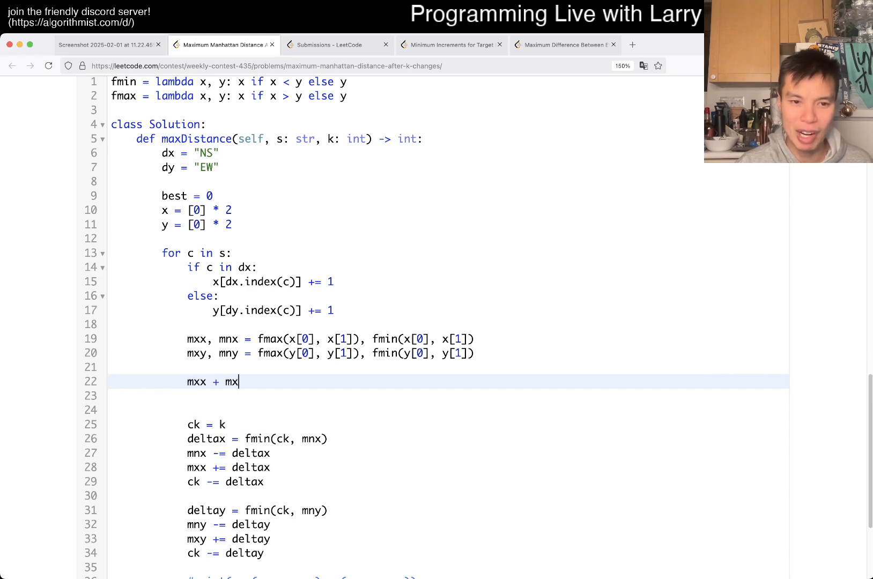
pyautogui.write('xy')
pyautogui.click(448, 396)
pyautogui.write('mn')
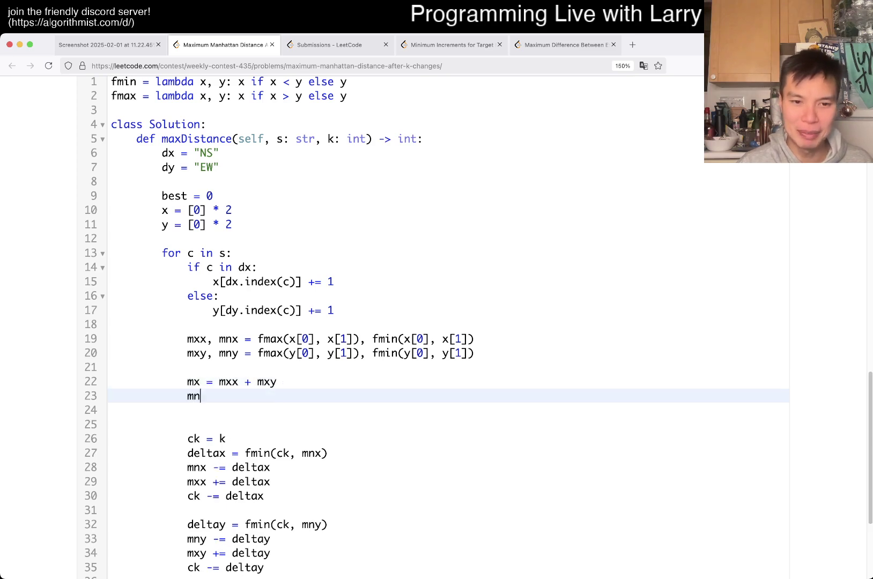
pyautogui.write('= mnx + mny')
pyautogui.click(449, 410)
pyautogui.write('delta = fmin(k, mn')
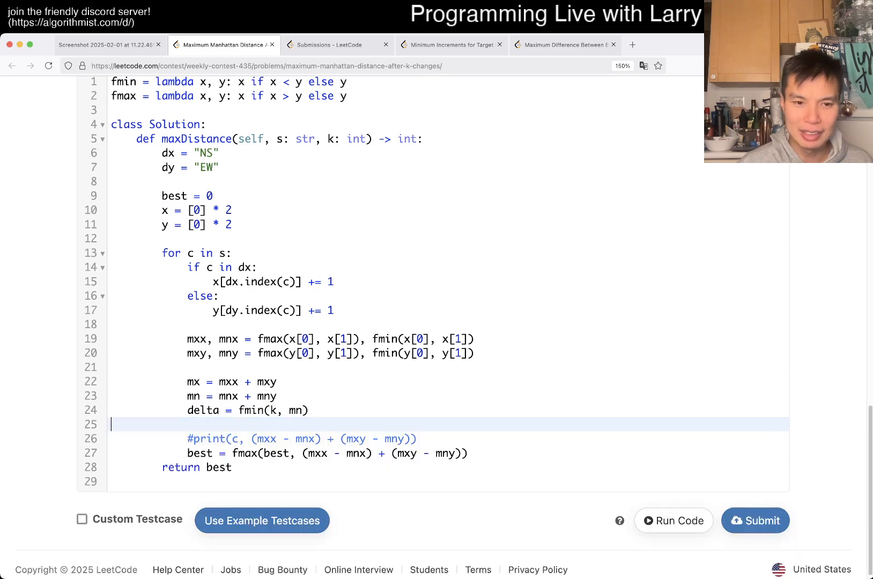
pyautogui.write('mn -= delta')
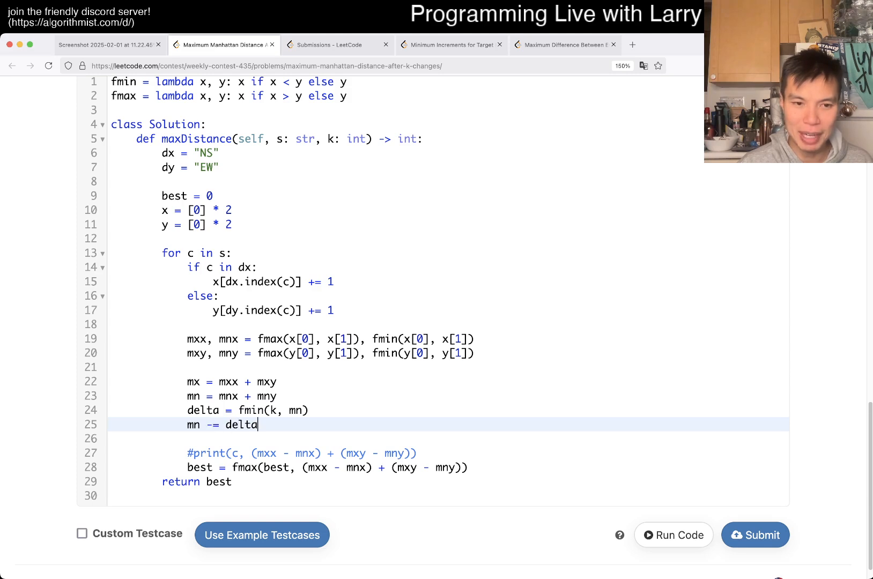
pyautogui.write('mx += delta')
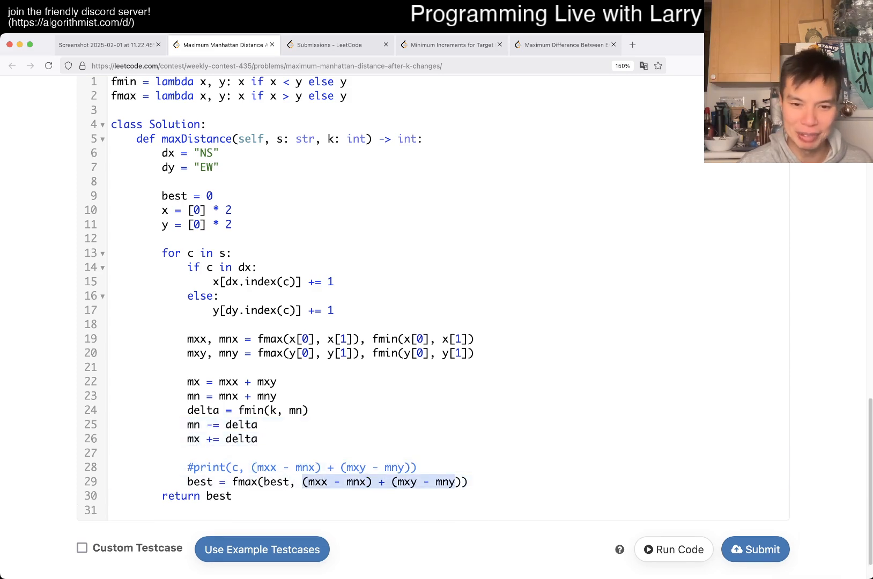
pyautogui.press('Backspace')
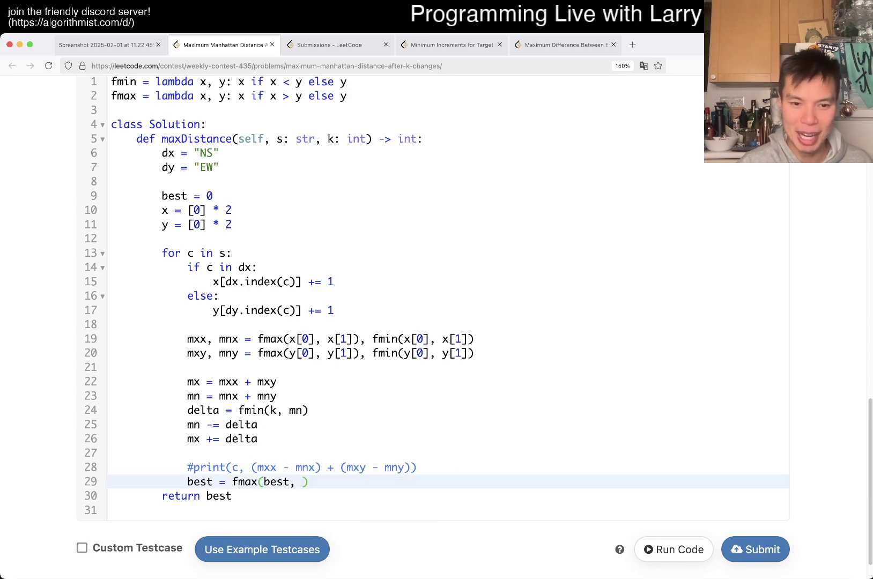
pyautogui.write('mx - mx')
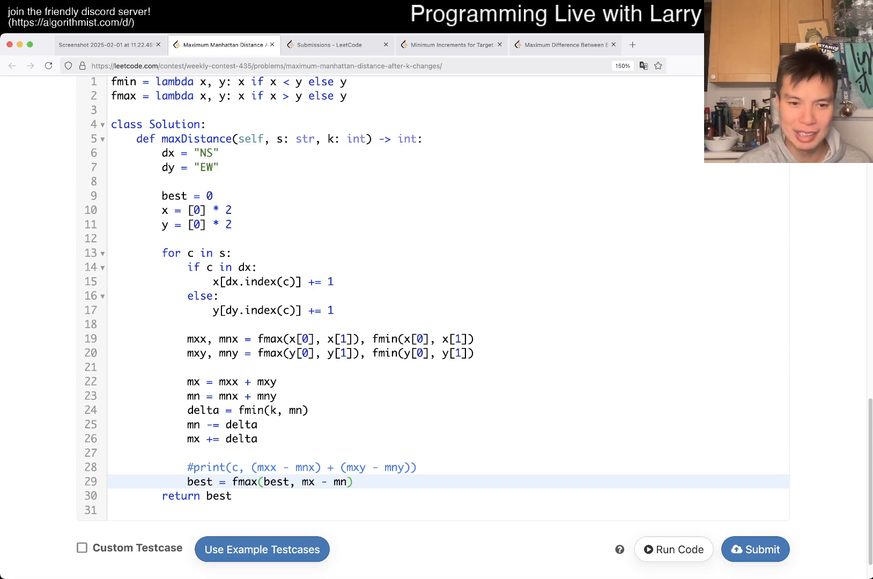
# Run the solution on custom testcases, submit it for an Accepted verdict, and close the submissions list.
pyautogui.click(82, 548)
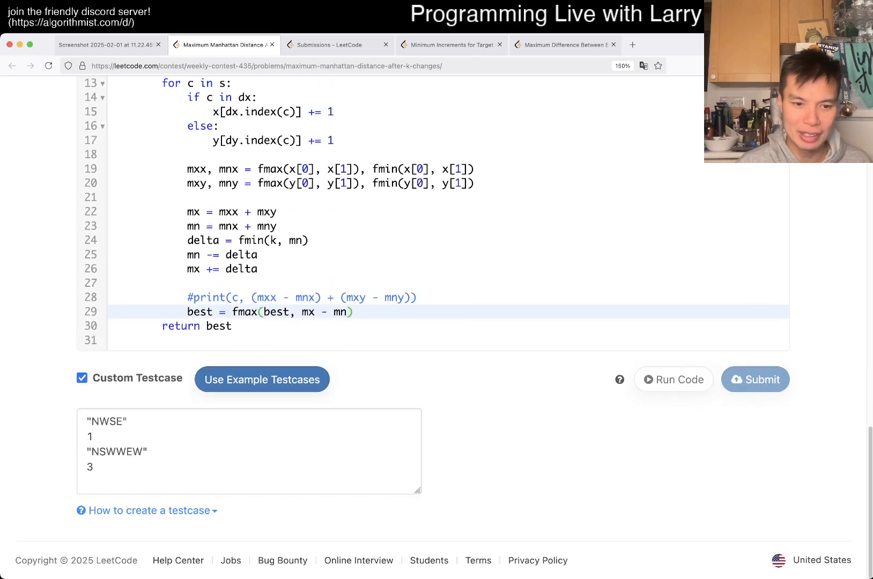
pyautogui.click(674, 380)
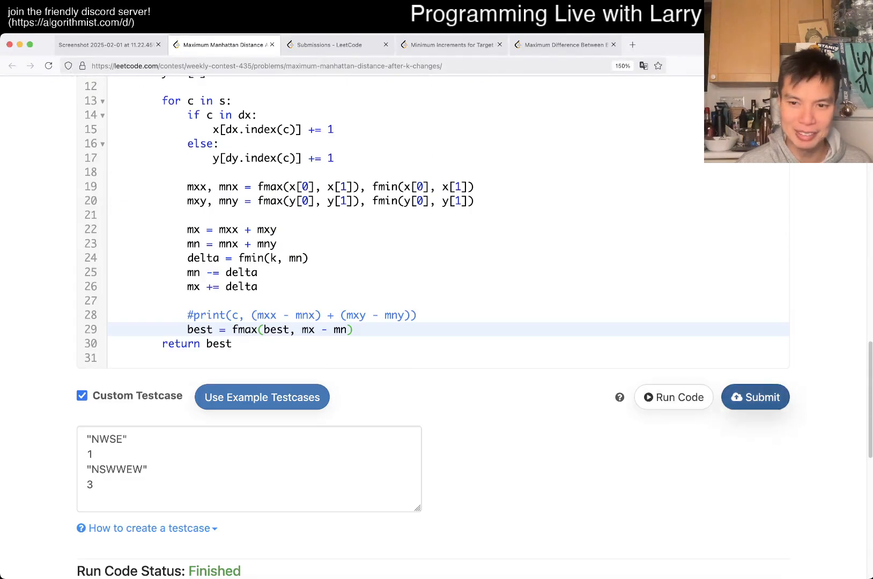
pyautogui.click(756, 397)
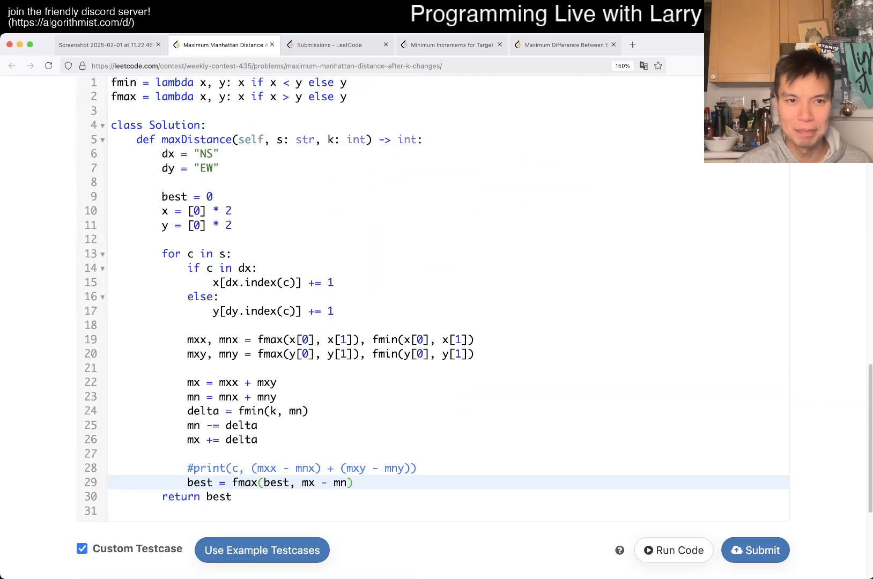
pyautogui.click(329, 46)
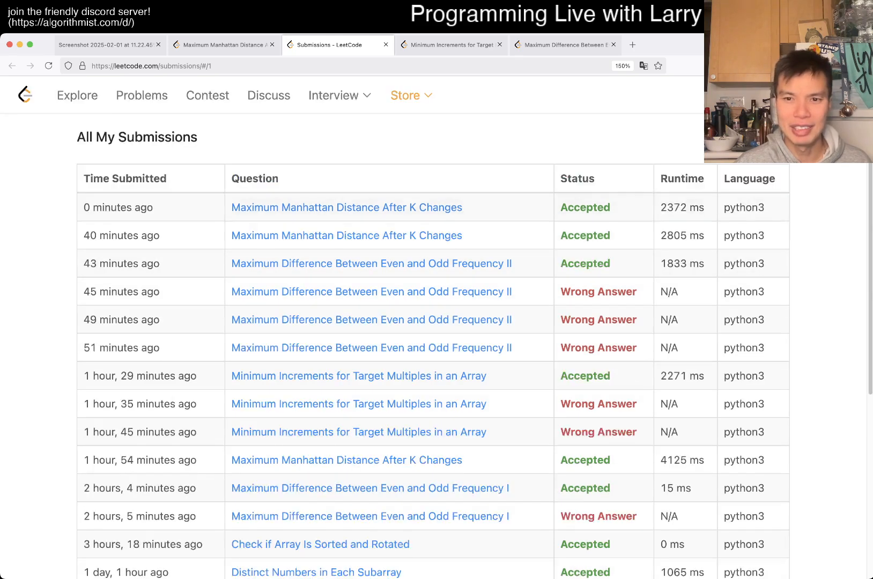
pyautogui.click(453, 45)
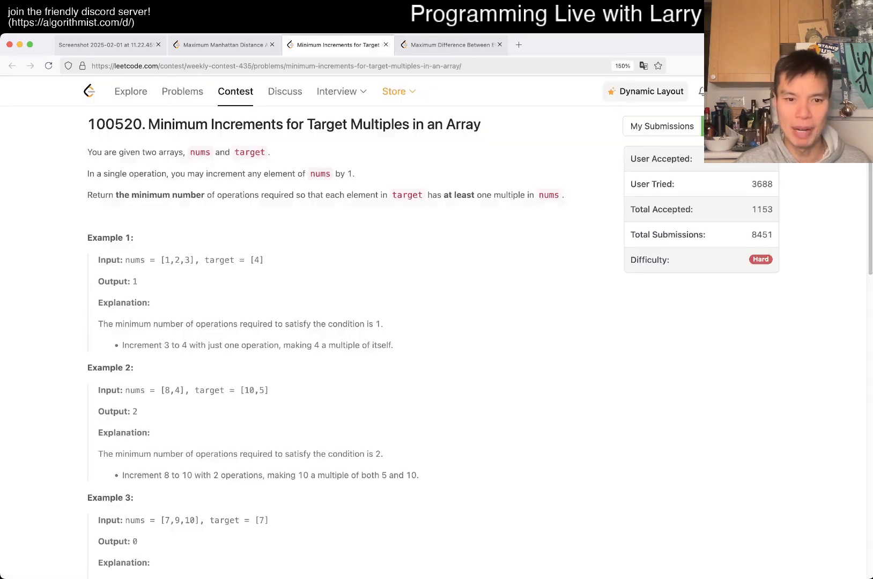
# Switch back to the Maximum Manhattan Distance problem page.
pyautogui.click(224, 45)
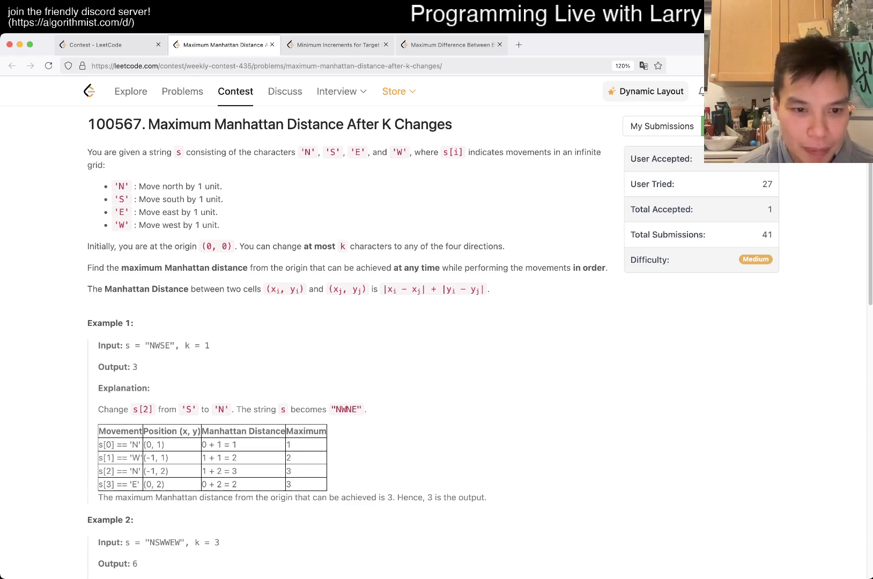
# Scroll past the examples and constraints to the blank Python3 maxDistance starter template.
pyautogui.scroll(-3)
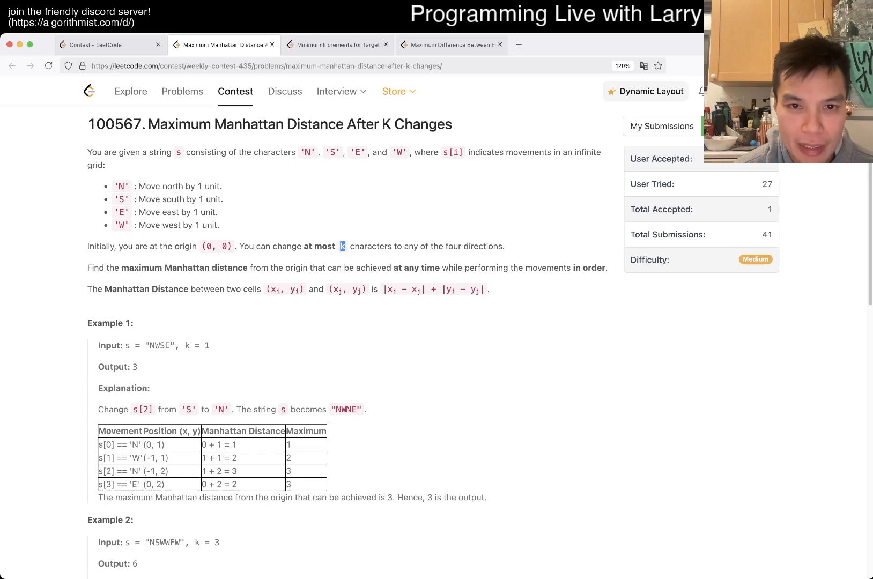
pyautogui.scroll(-3)
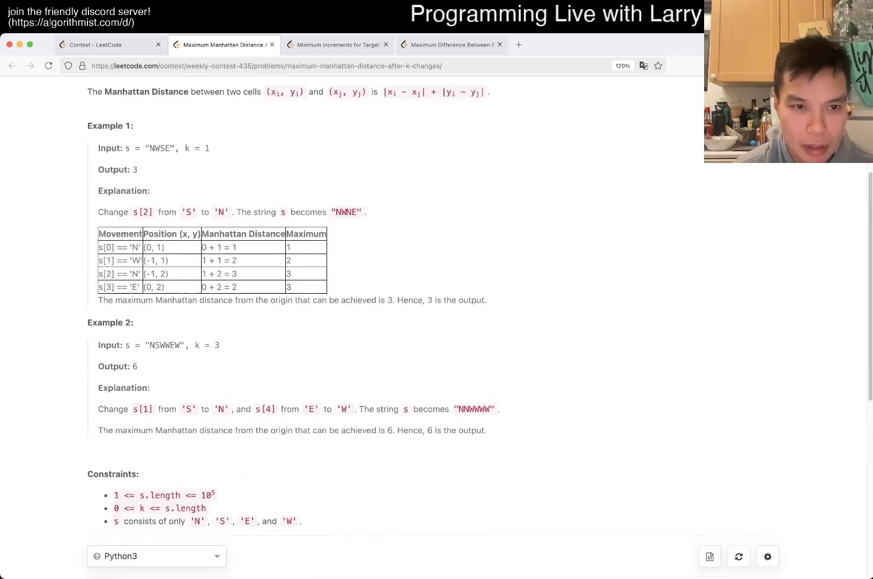
pyautogui.scroll(-3)
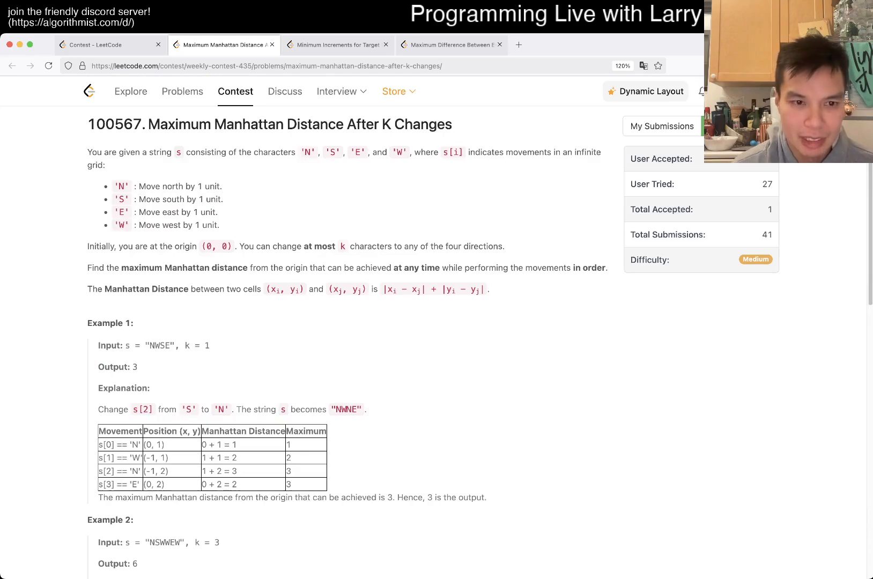
pyautogui.scroll(-3)
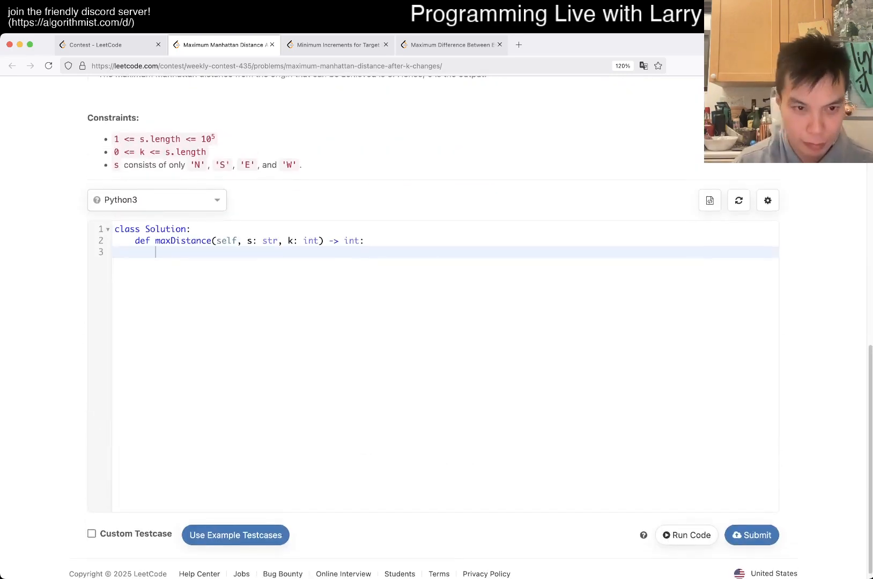
# Write the "NSEW" note and begin directions = [(-1, 0), (1, 0), (0, -1), (0, ...].
pyautogui.write('"NS"')
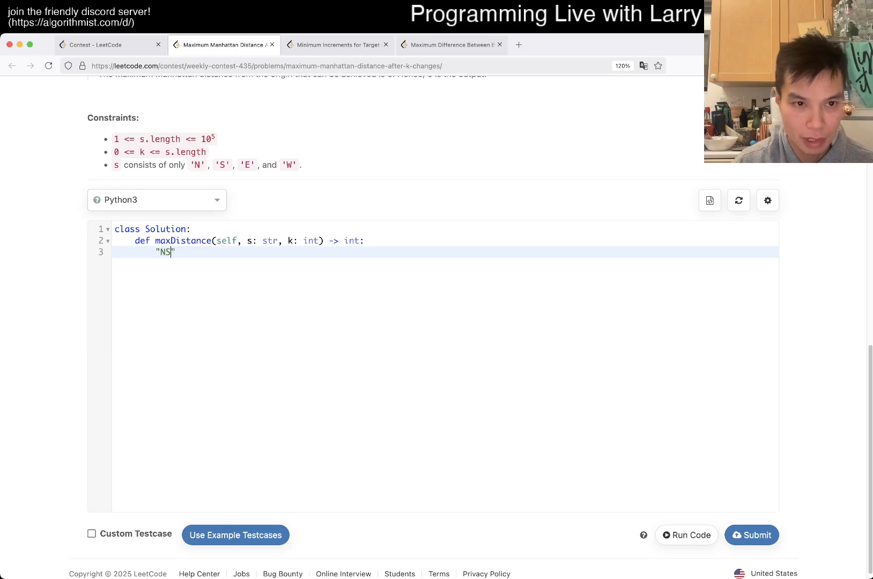
pyautogui.write('EW')
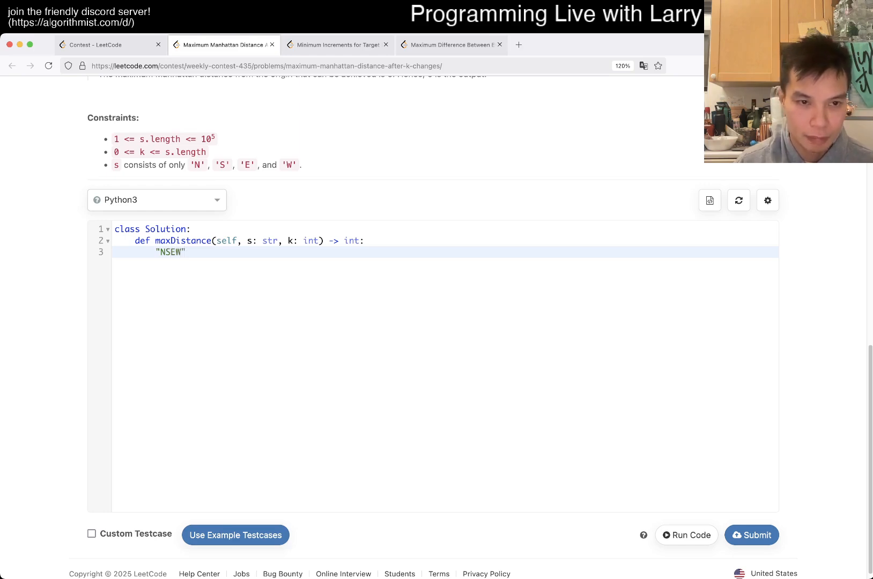
pyautogui.press('Enter')
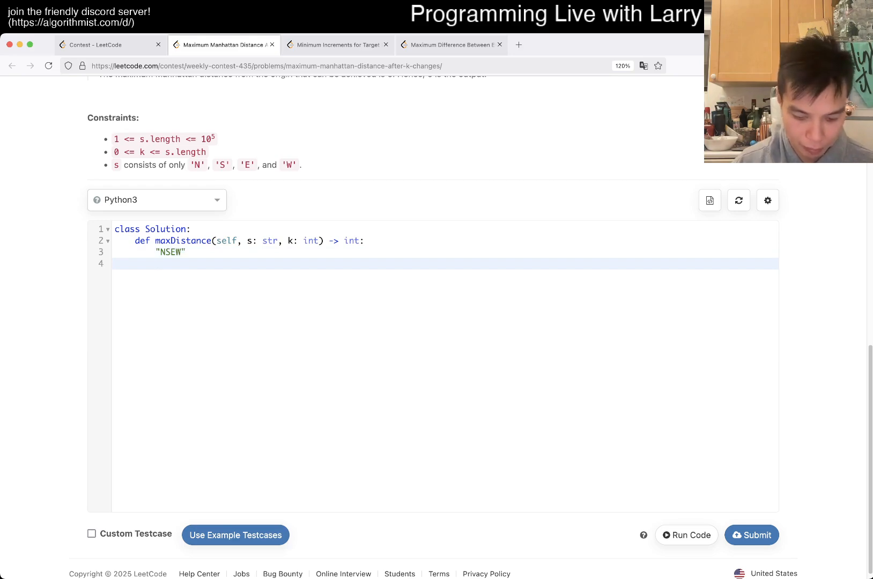
pyautogui.write('directions = {')
pyautogui.write('(1, 0), (')
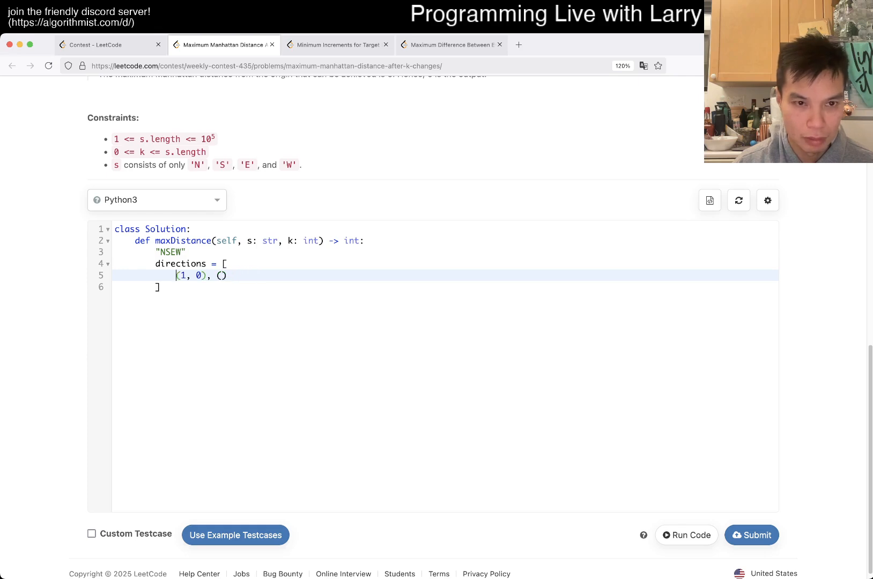
pyautogui.write('0')
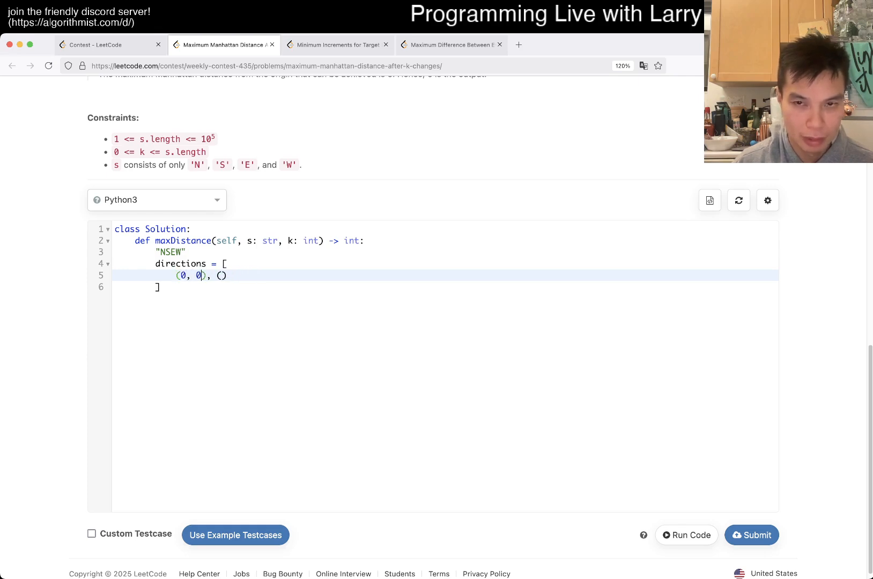
pyautogui.write('1')
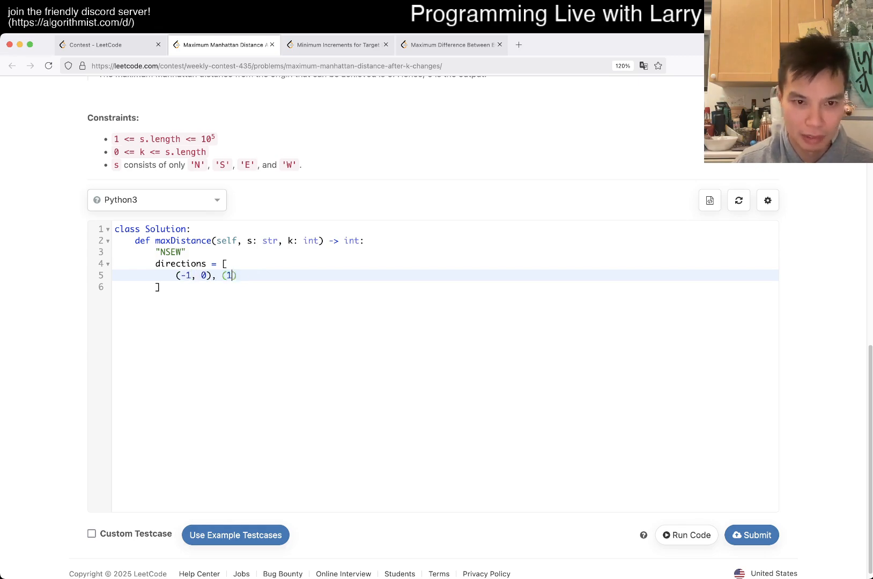
pyautogui.write(', 0), (0, -')
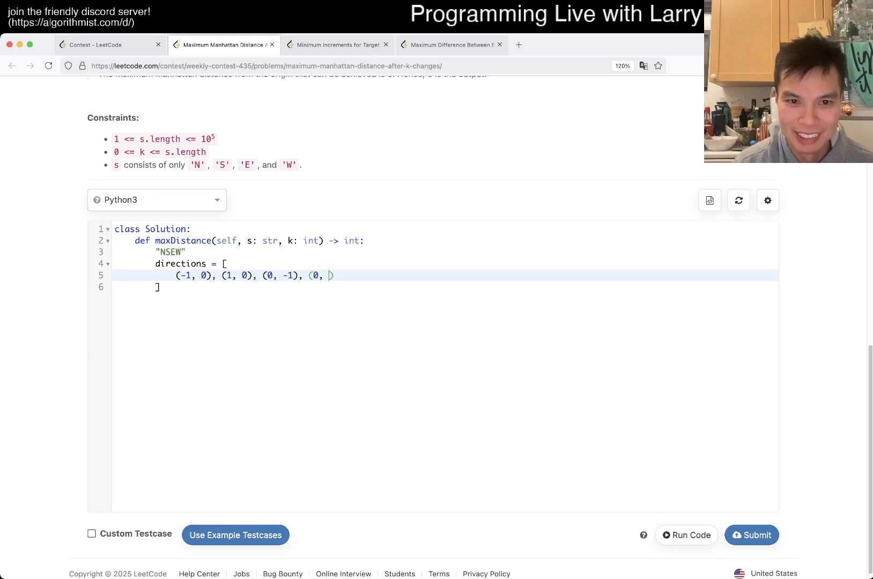
pyautogui.write('1),')
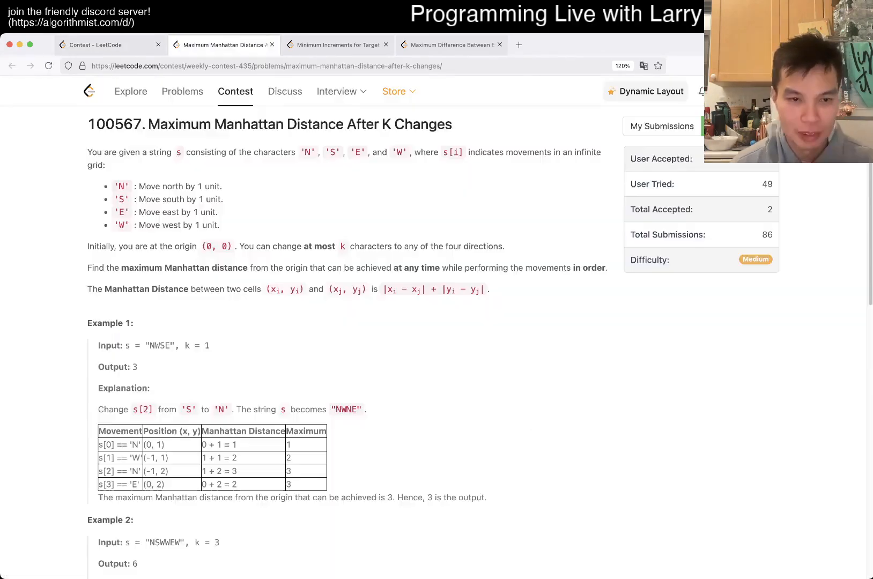
pyautogui.scroll(-3)
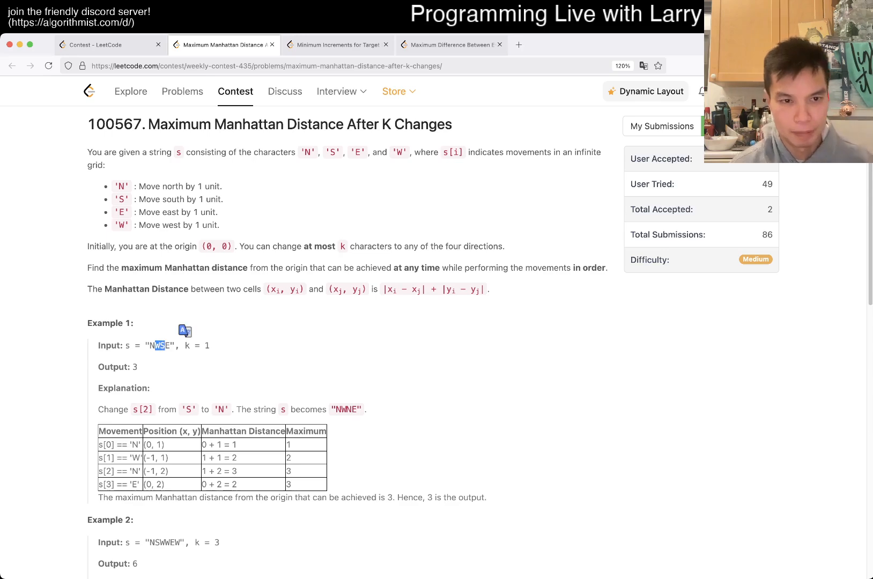
pyautogui.scroll(-3)
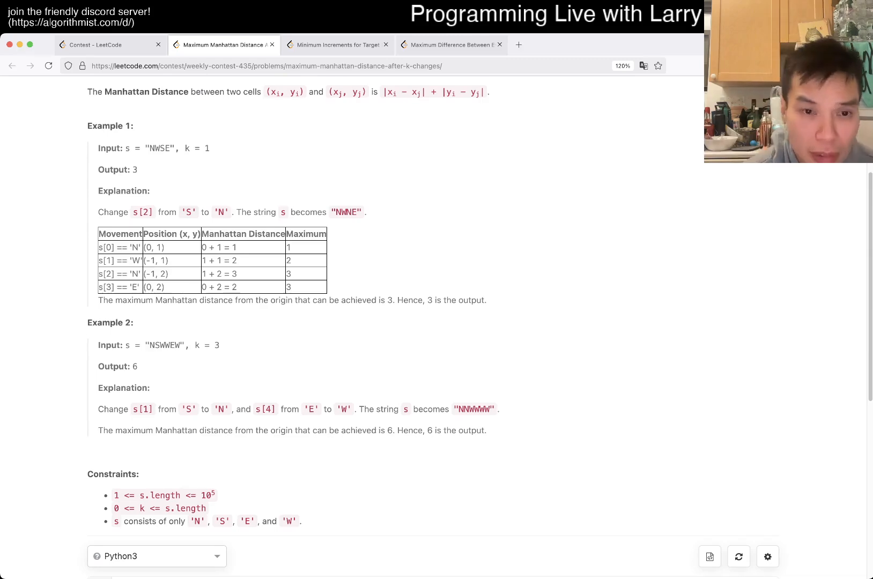
pyautogui.scroll(3)
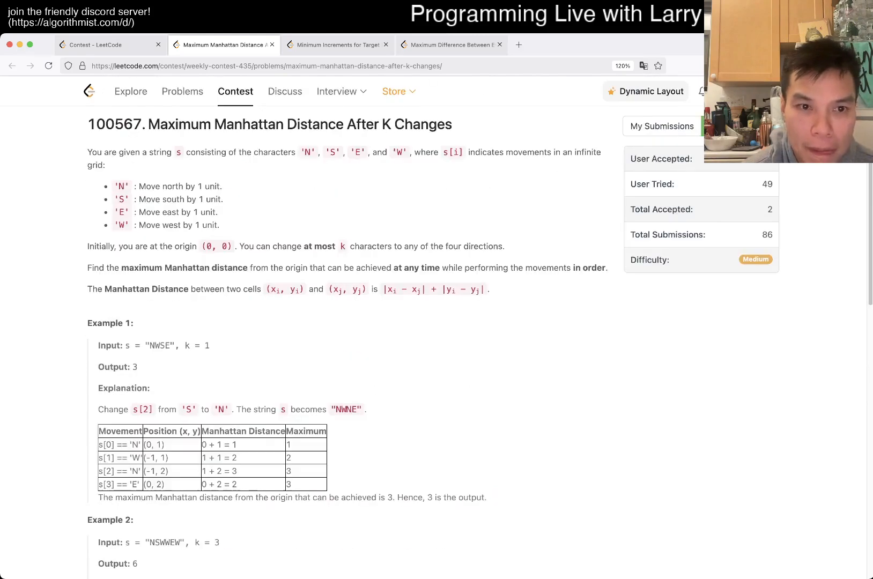
pyautogui.scroll(-3)
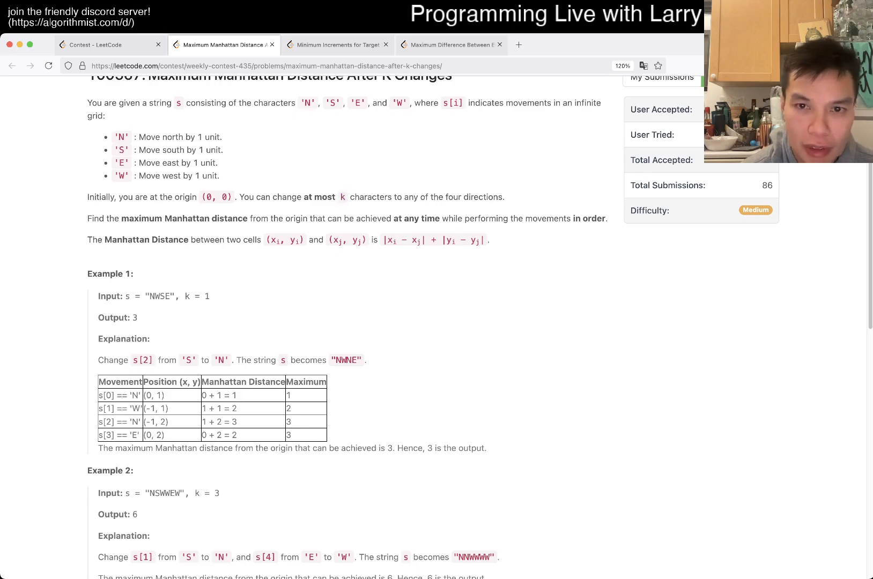
pyautogui.scroll(-3)
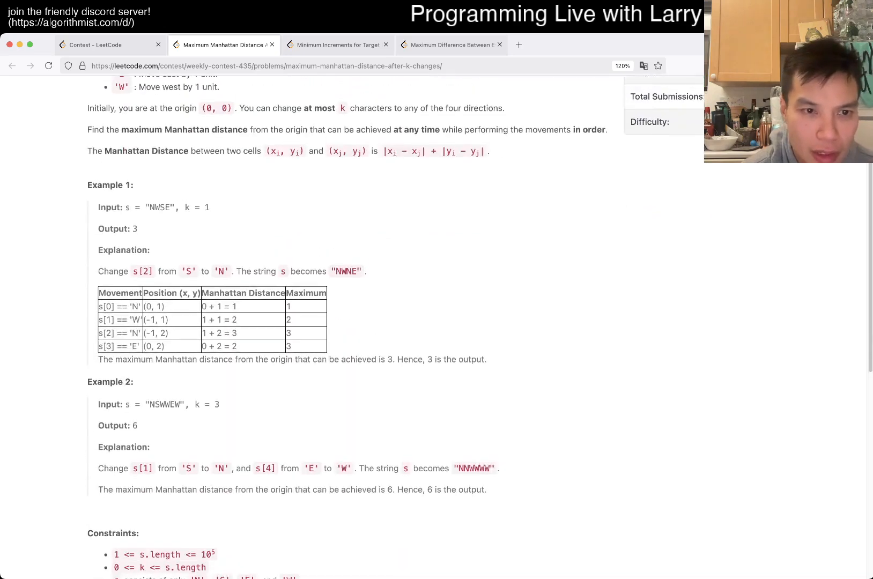
pyautogui.doubleClick(161, 207)
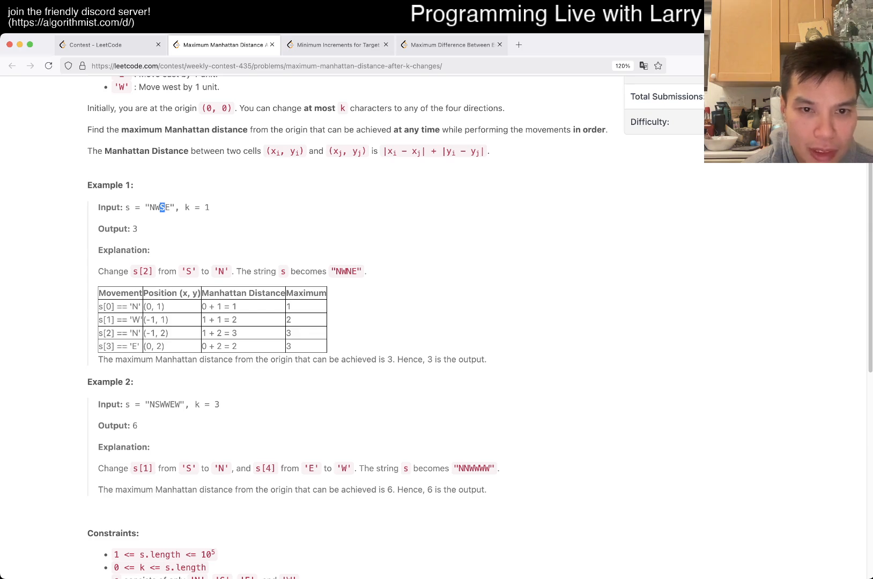
pyautogui.click(161, 208)
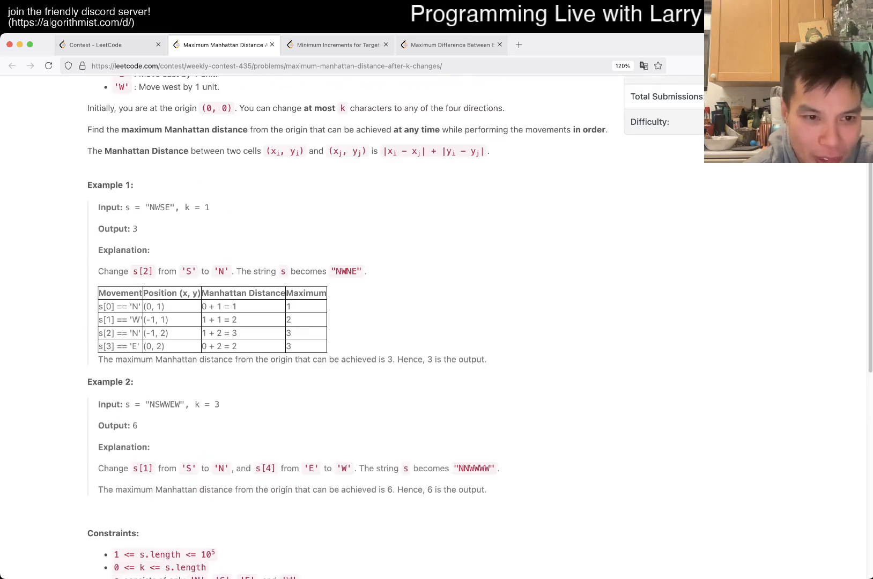
pyautogui.doubleClick(159, 307)
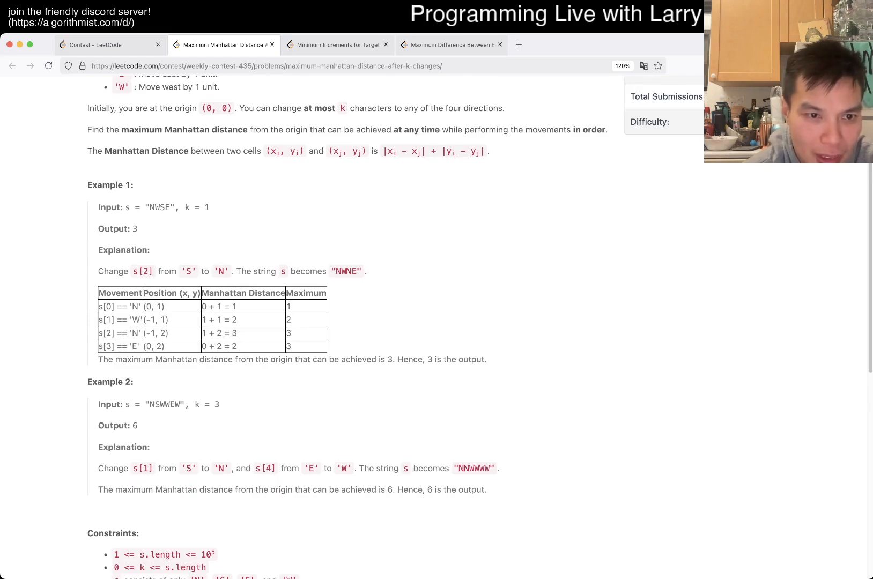
pyautogui.doubleClick(155, 320)
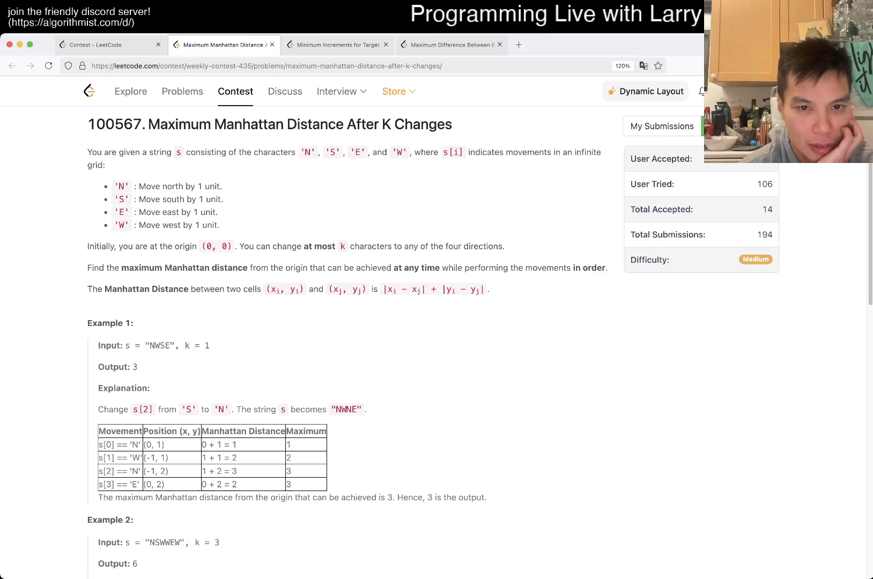
# Scroll the editor with the NSEW note and directions list back into view.
pyautogui.scroll(-3)
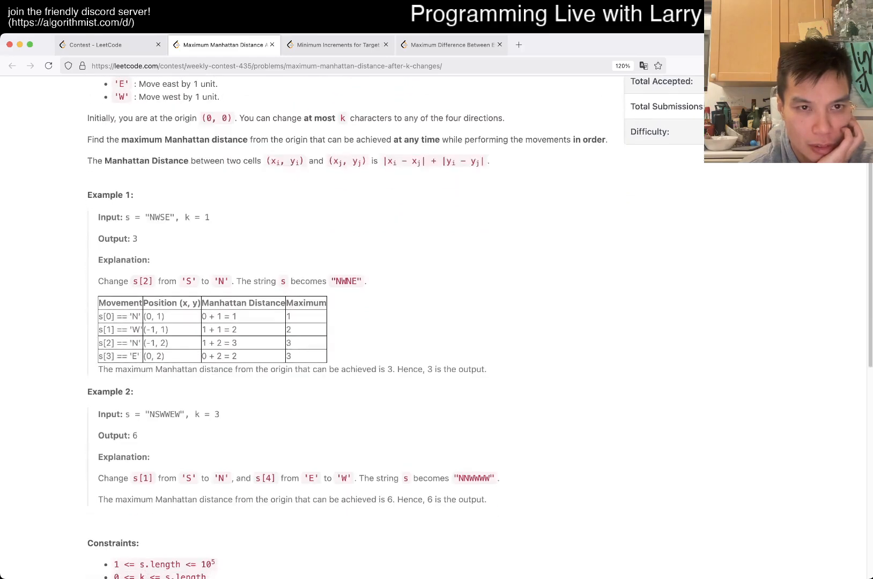
pyautogui.scroll(3)
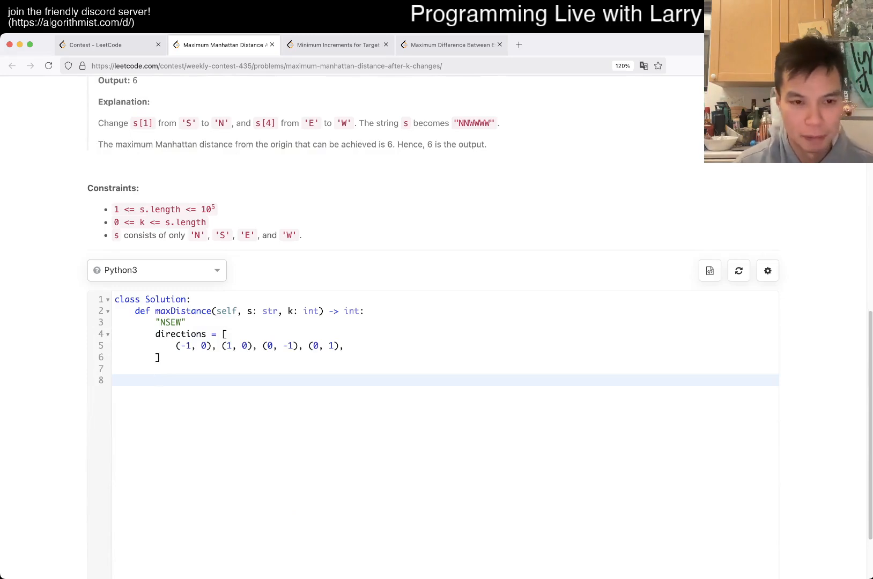
# Add best = 0 and a for c in s loop looking up dx, dy via d.index(c).
pyautogui.write('for c in s:')
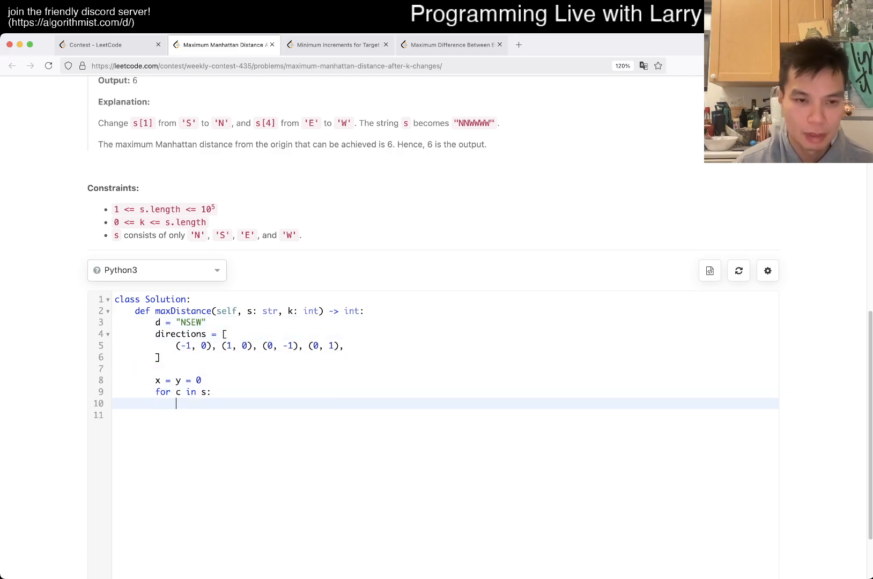
pyautogui.write('d.index(c)')
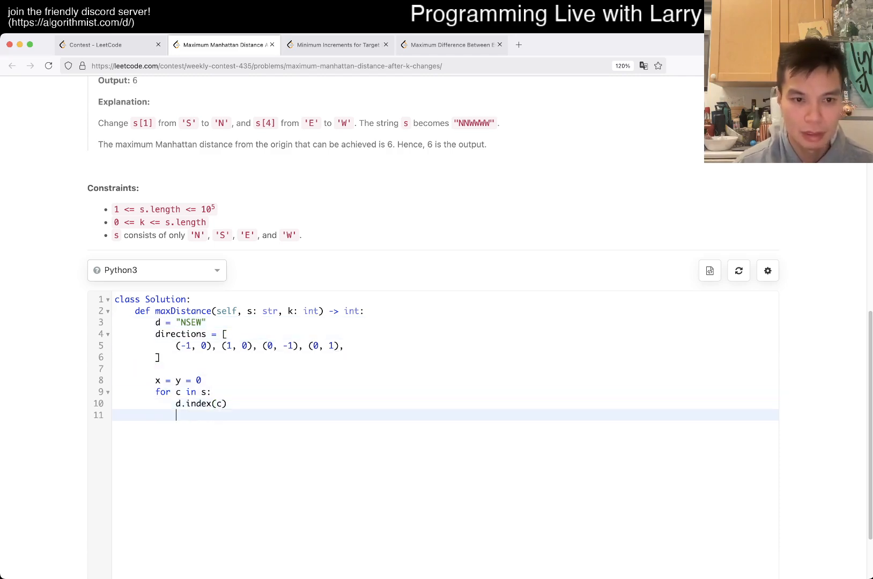
pyautogui.write('dx, dy =')
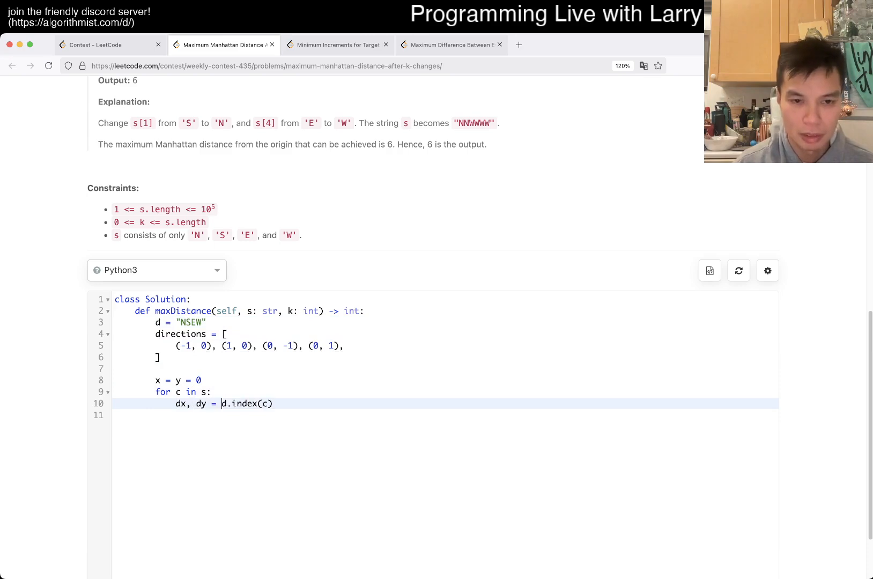
pyautogui.press('Enter')
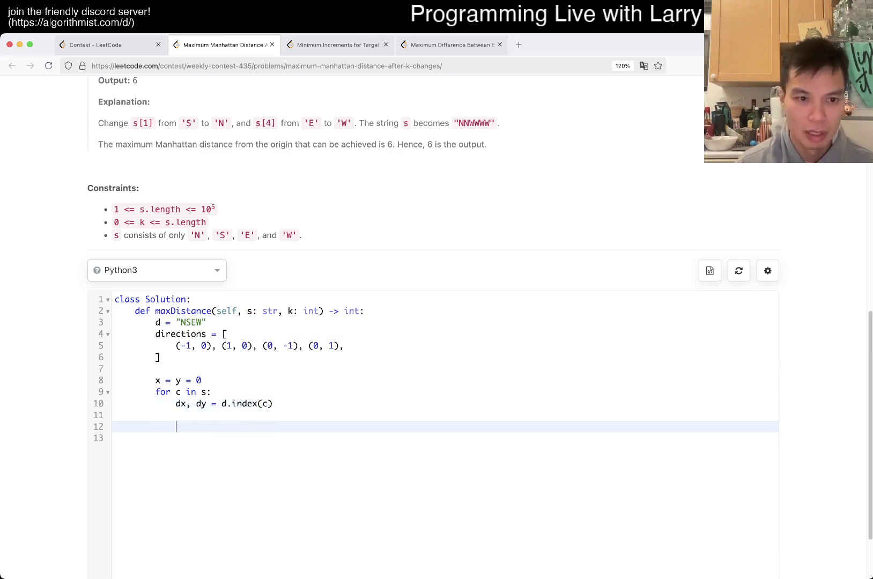
pyautogui.write('best =')
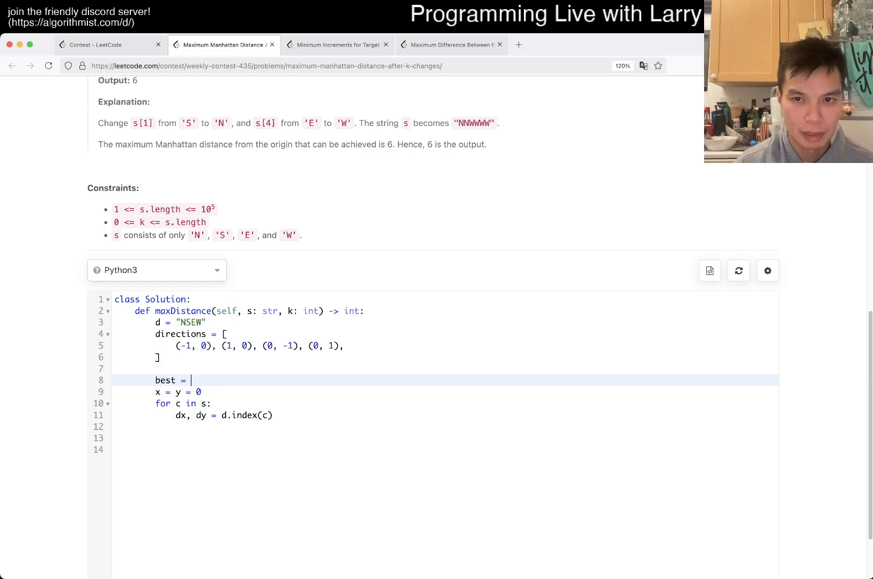
pyautogui.write('0')
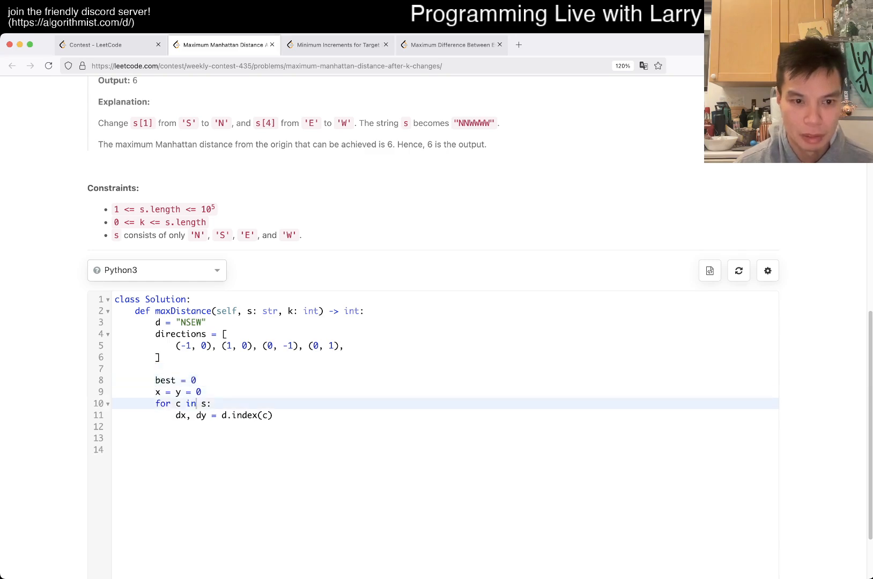
pyautogui.write('x')
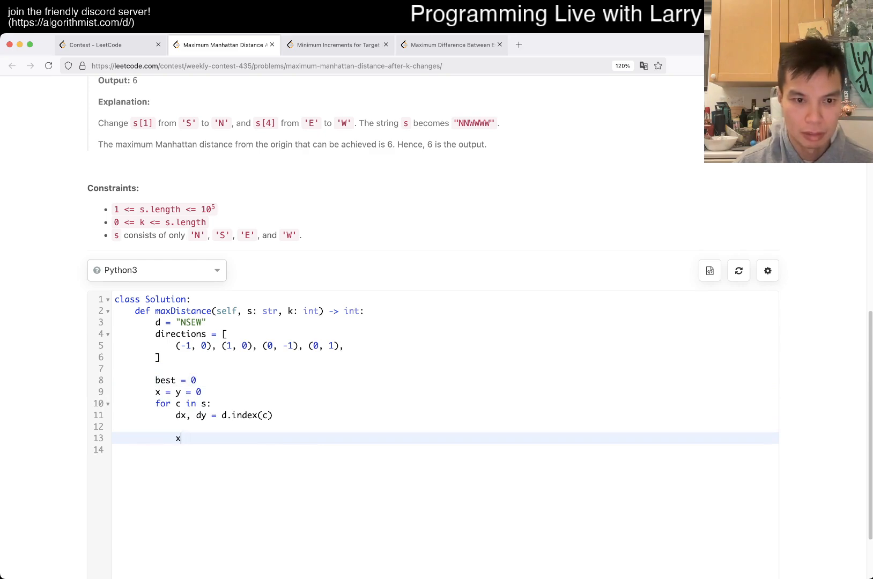
pyautogui.press('Backspace')
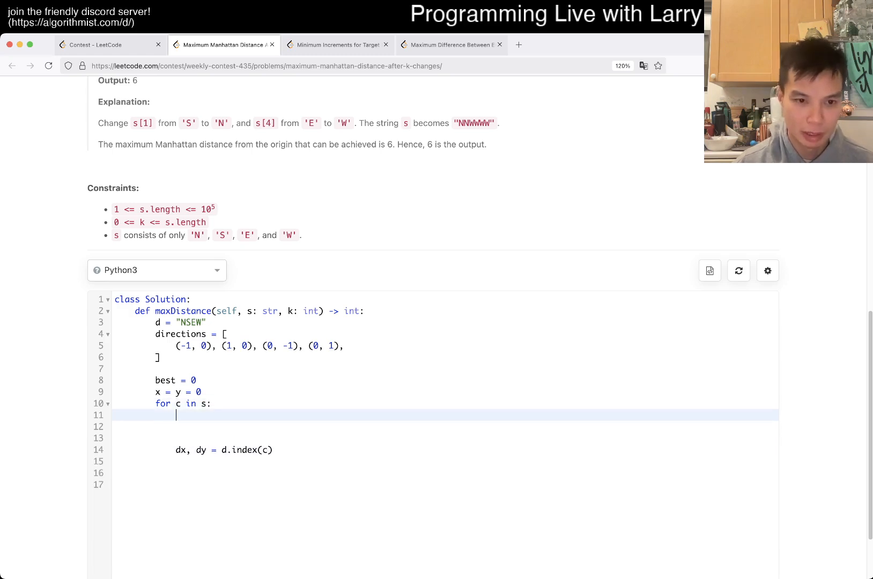
# Add an inner for dx, dy in directions loop computing nx, ny = x + dx, y + dy.
pyautogui.write('for dx, dy in directio')
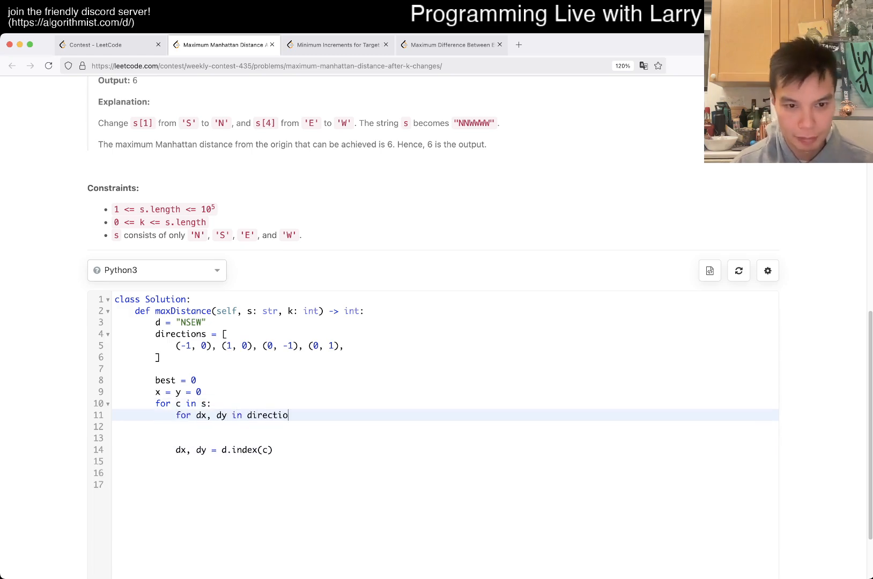
pyautogui.write('ns:')
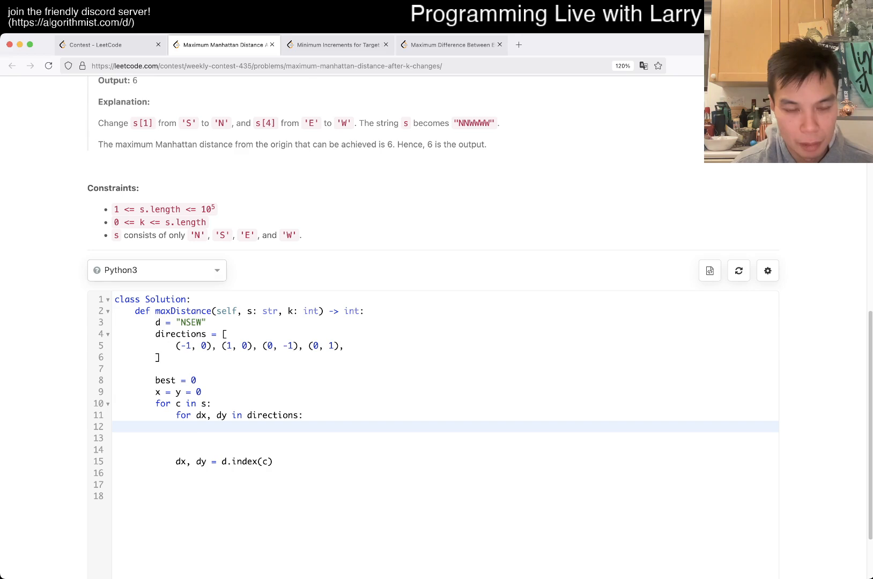
pyautogui.write('nx, ny')
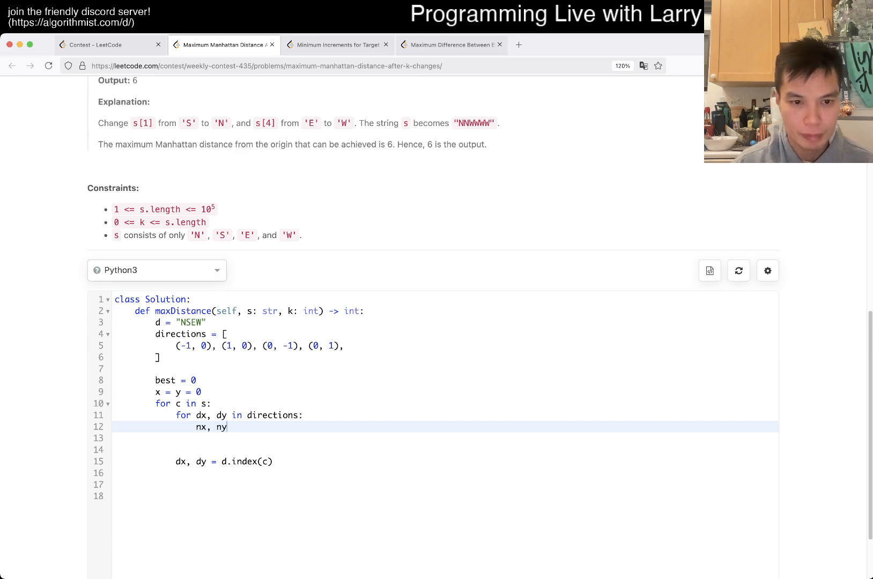
pyautogui.write('= x + dx,')
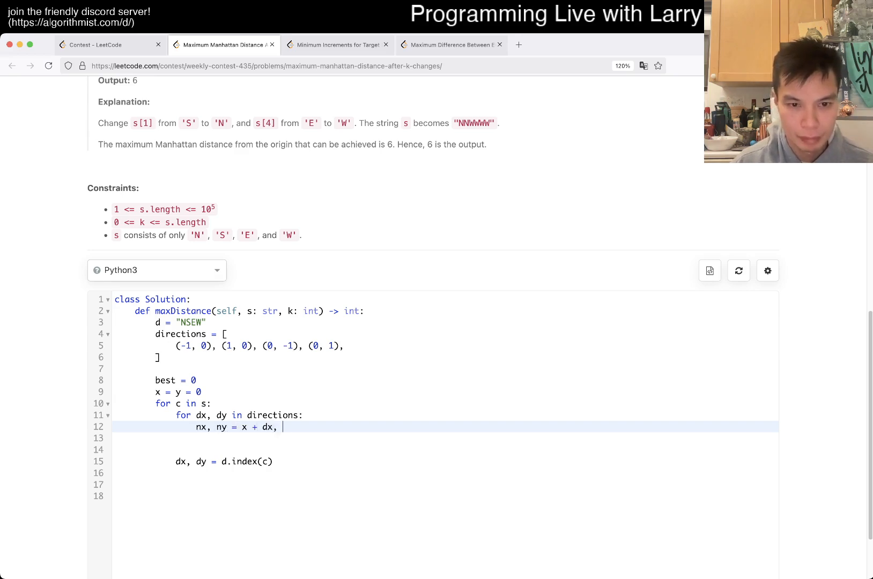
pyautogui.write('y + d')
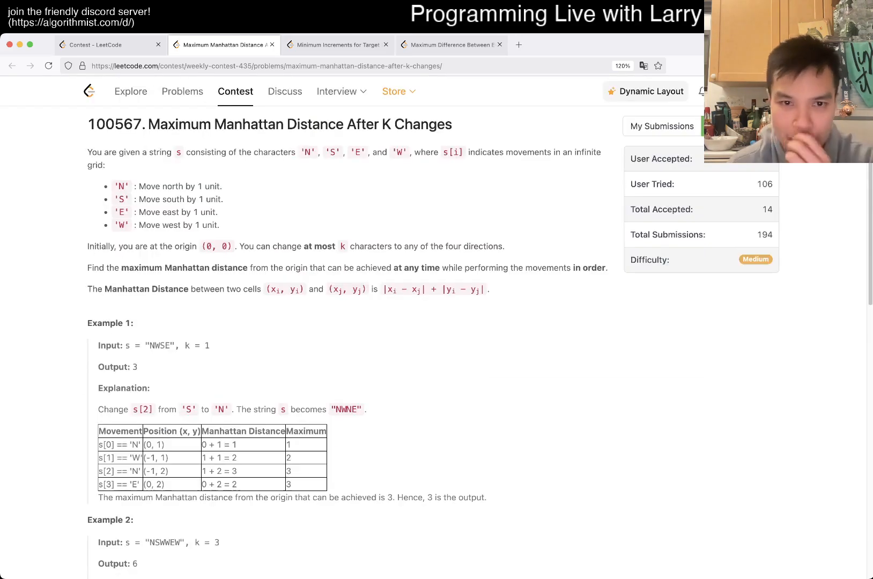
# Delete the inner directions loop and its nx, ny line, keeping best, the position and the lookup.
pyautogui.scroll(-3)
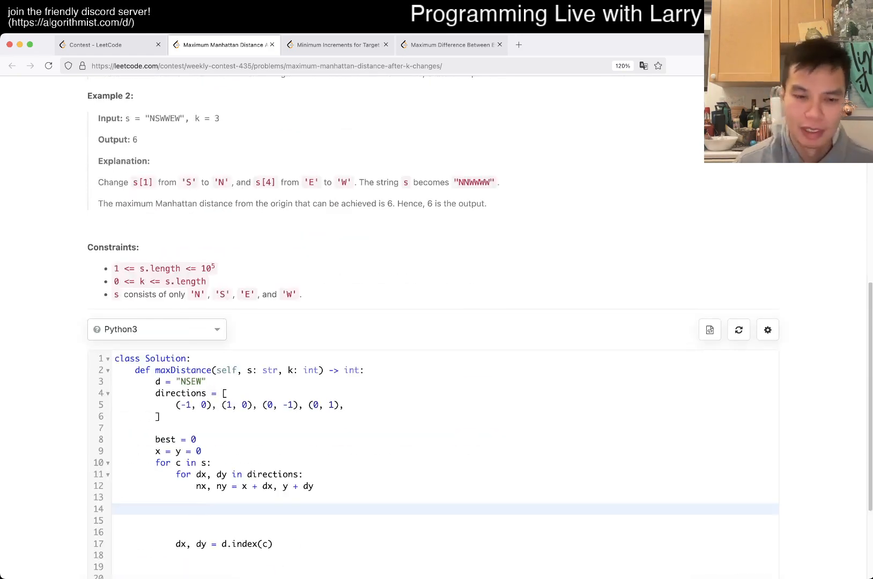
pyautogui.moveTo(176, 475); pyautogui.dragTo(176, 533)
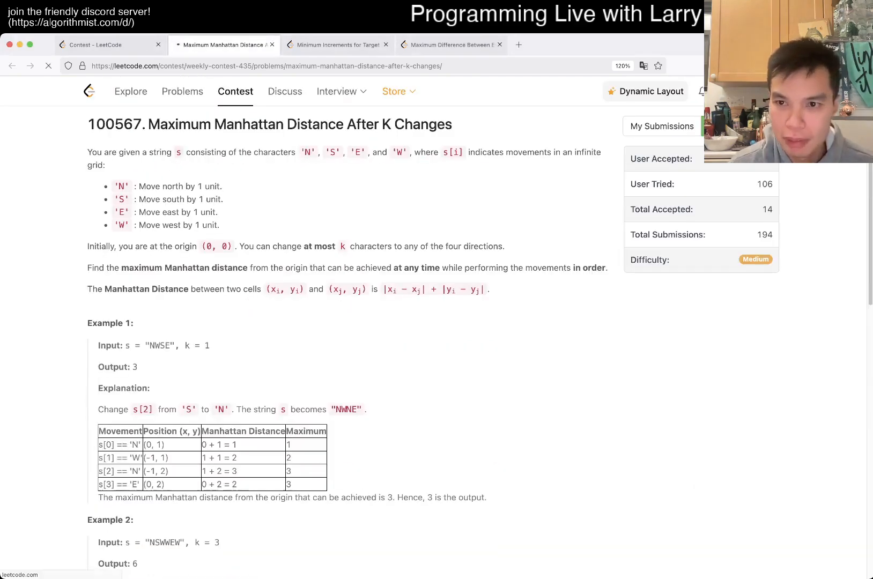
pyautogui.scroll(-3)
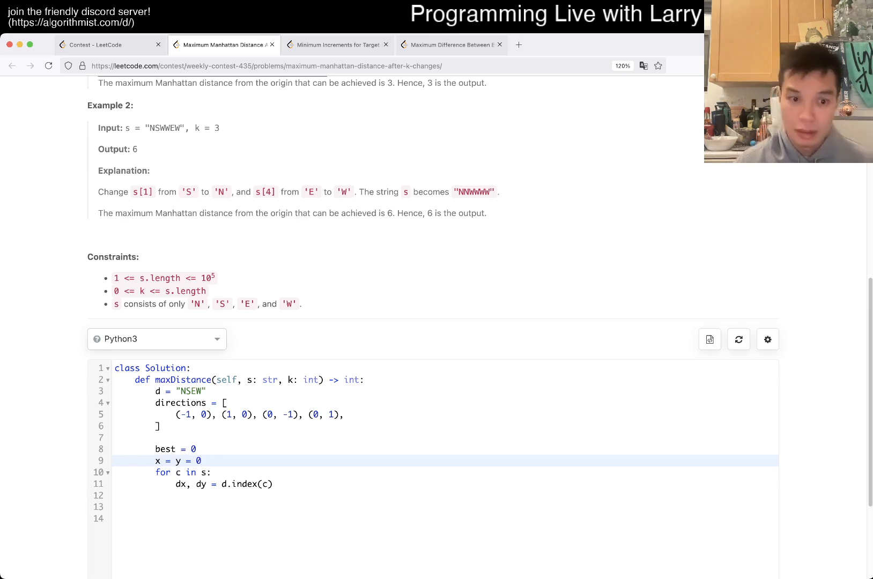
# Leave a blank line after the x, y setup, discarding the half-typed count variable.
pyautogui.press('Enter')
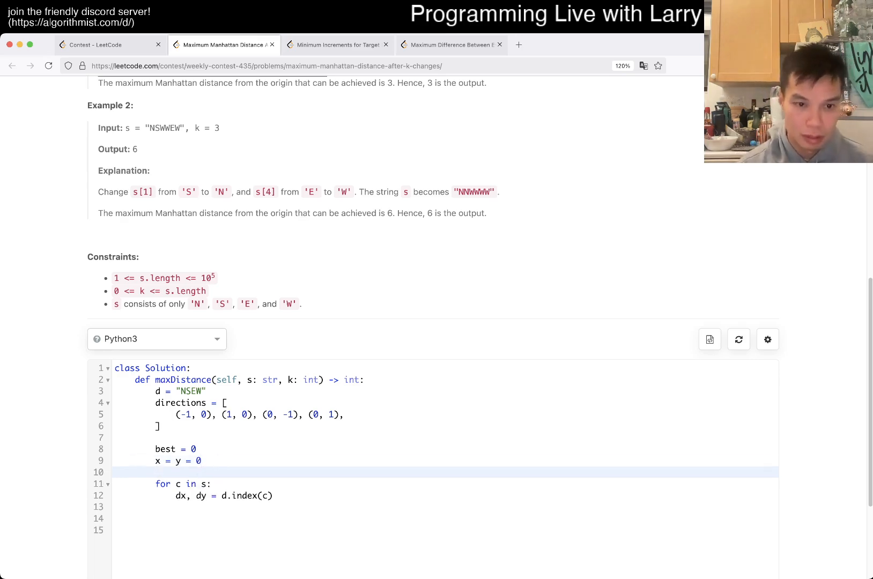
pyautogui.write('coun')
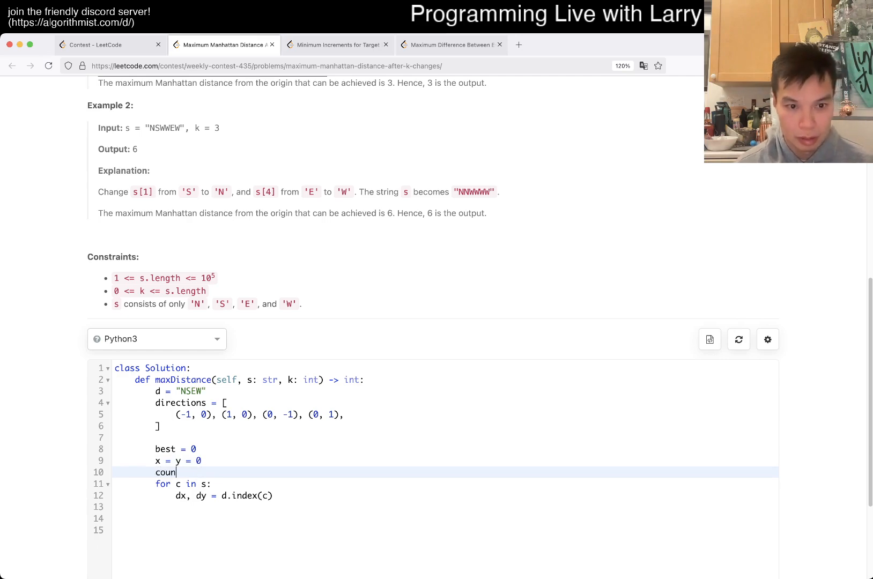
pyautogui.press('Backspace')
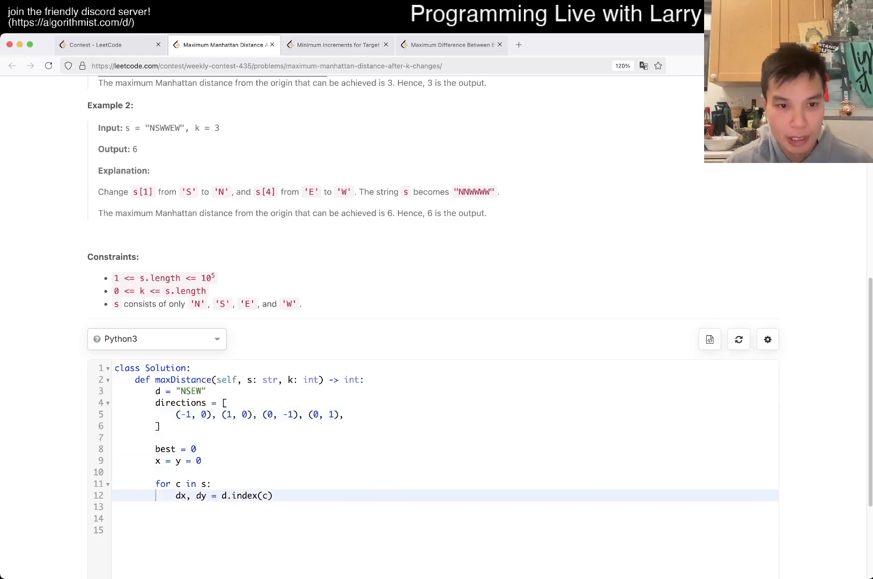
pyautogui.moveTo(162, 496); pyautogui.dragTo(273, 496)
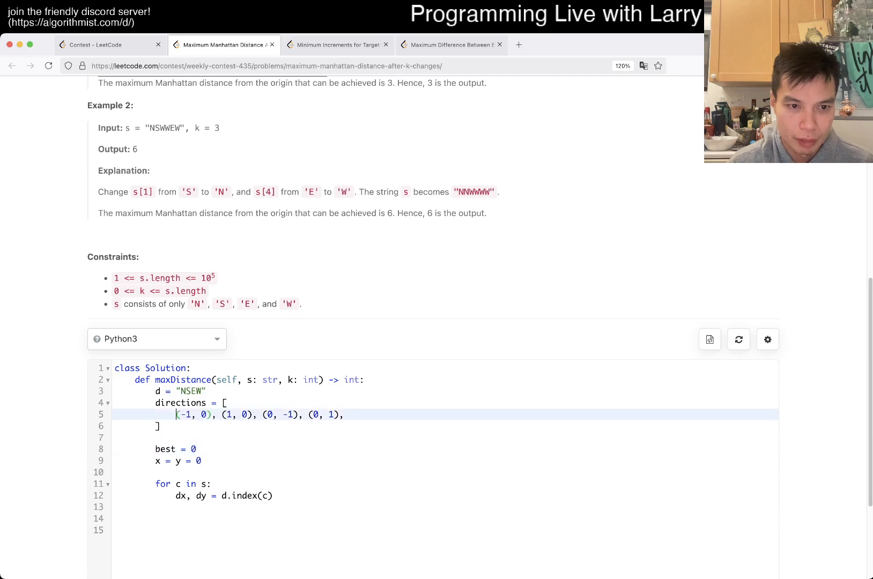
# Define dx = "NS" and dy = "EW", drop d and directions, and make the loop test if c in dx.
pyautogui.press('Enter')
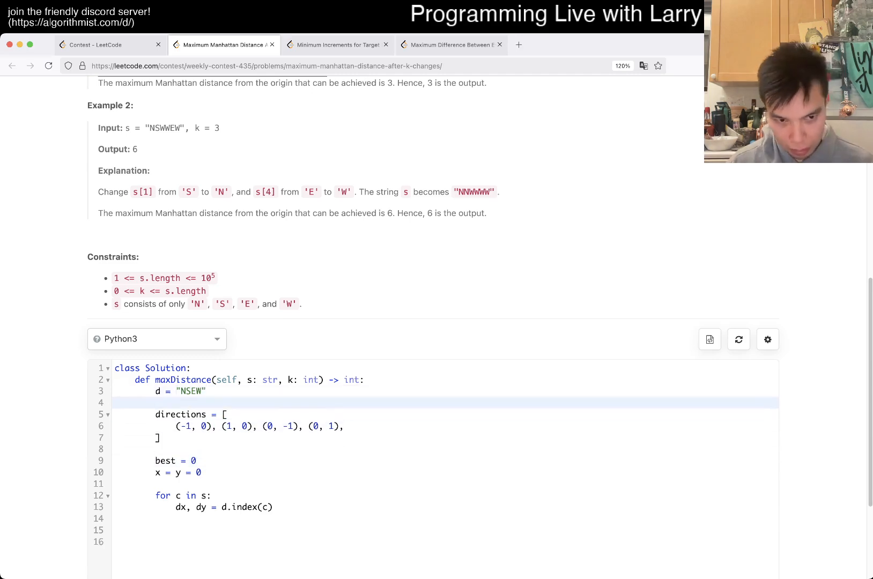
pyautogui.write('dx')
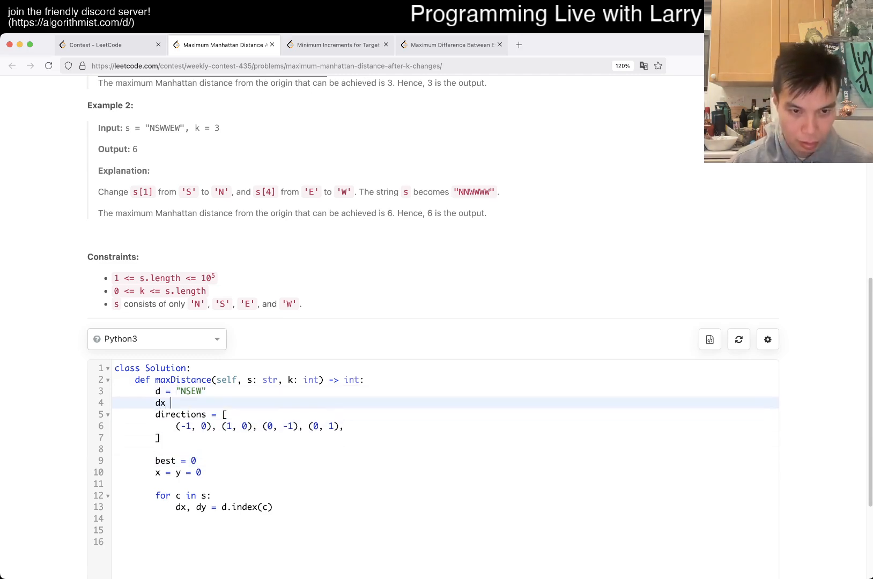
pyautogui.write('= "NS"')
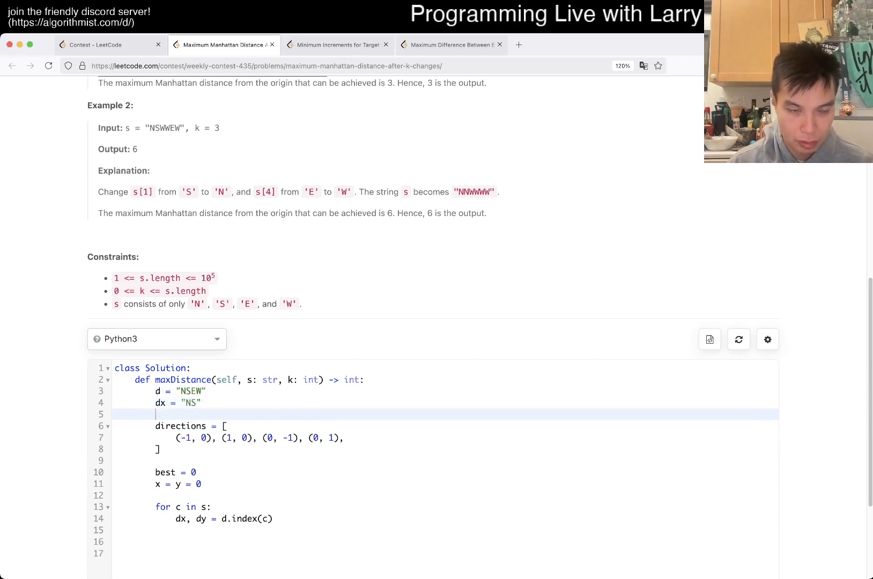
pyautogui.write('dy = "EW"')
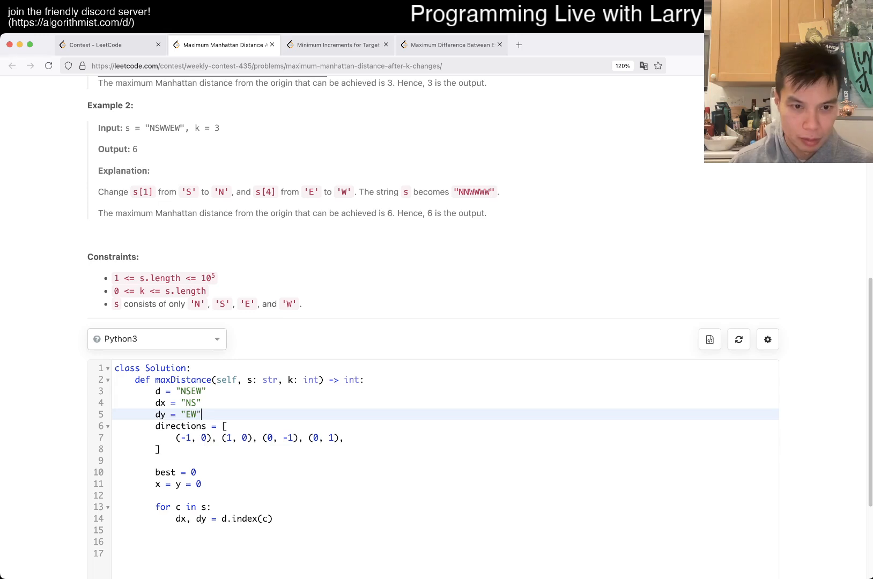
pyautogui.press('Backspace')
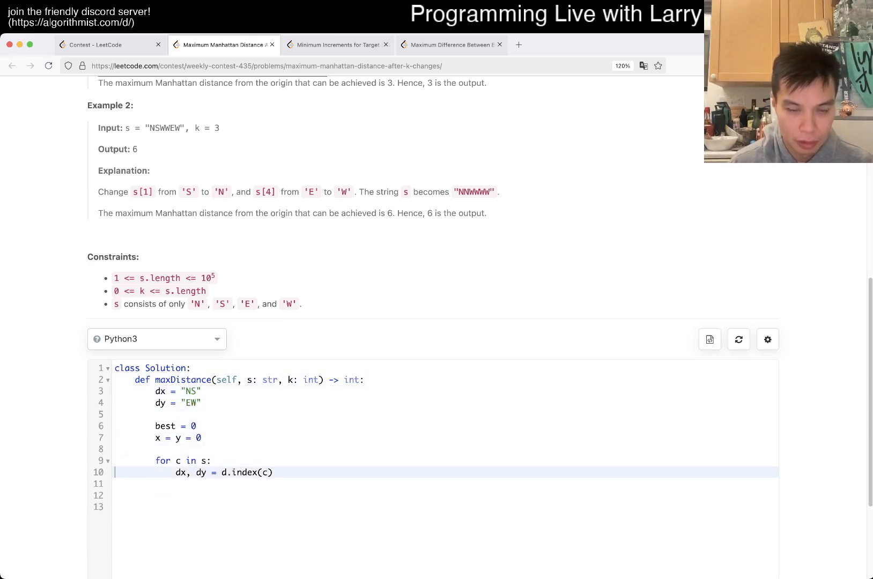
pyautogui.write('if c in dx:')
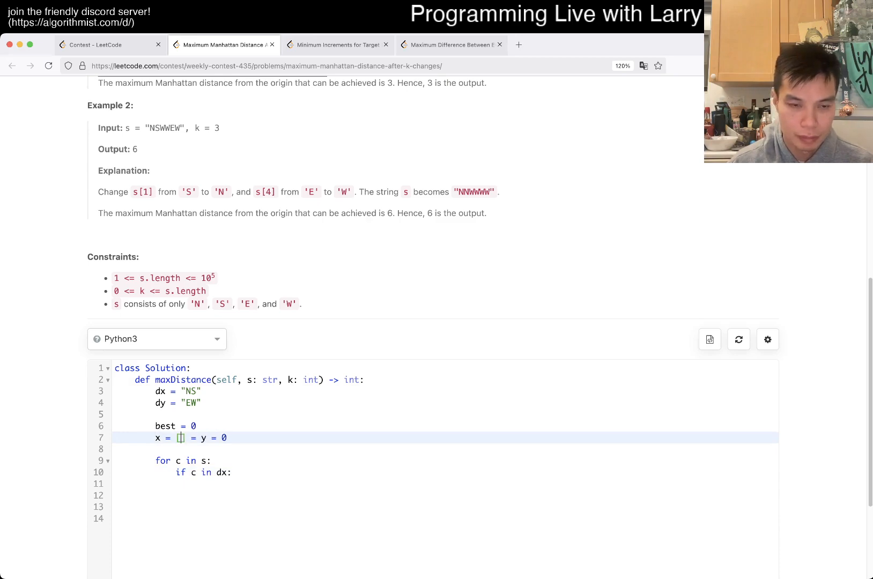
# Initialise x and y as [0] * 2 and tally x[dx.index(c)] += 1, else y[dy.index(c)] += 1.
pyautogui.write('[0] * 2')
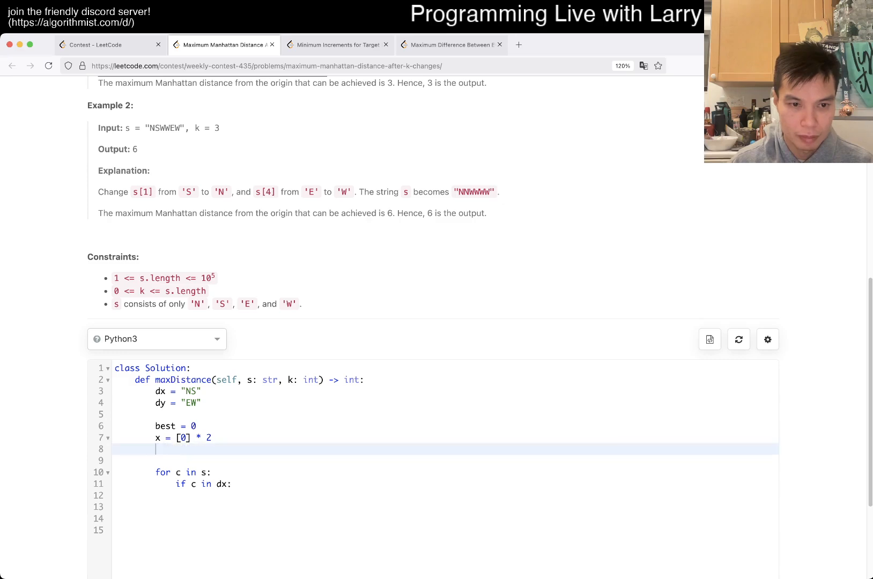
pyautogui.write('x = [0] * 2')
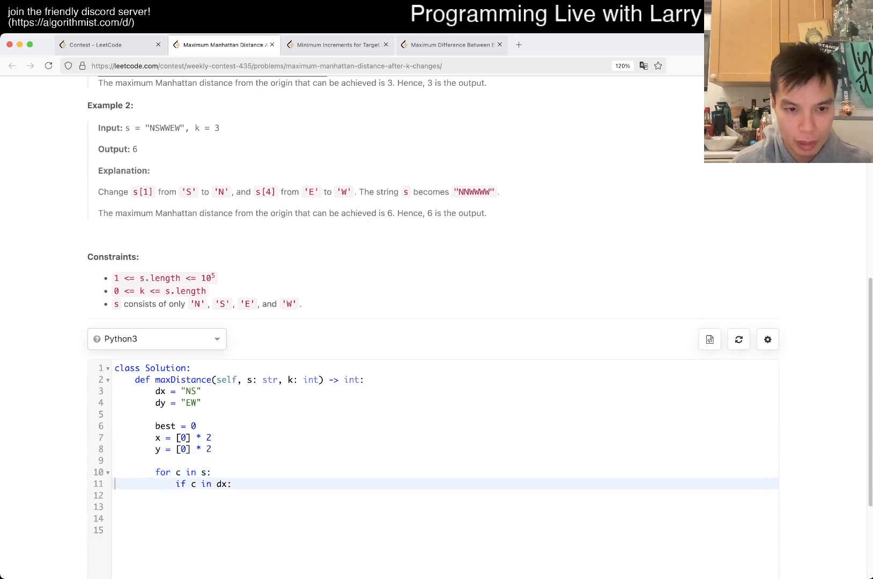
pyautogui.press('Return')
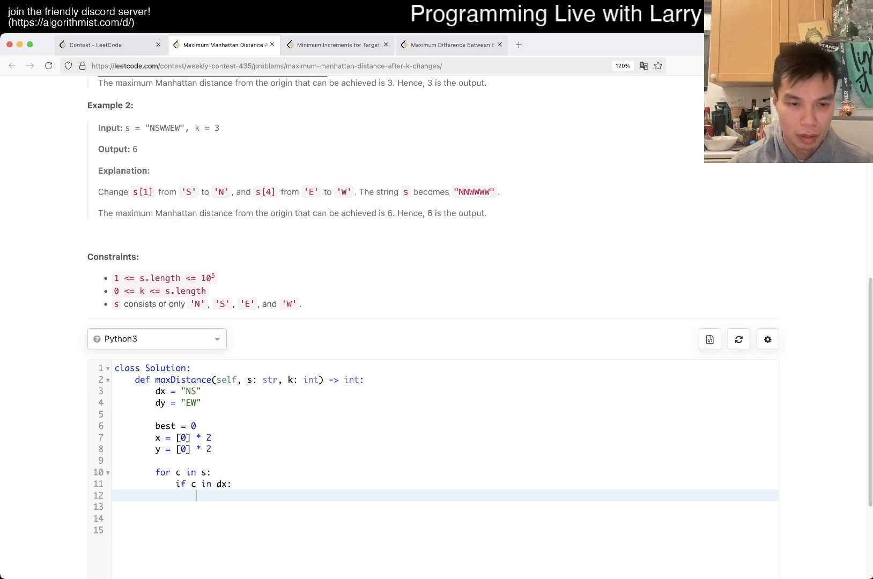
pyautogui.write('x')
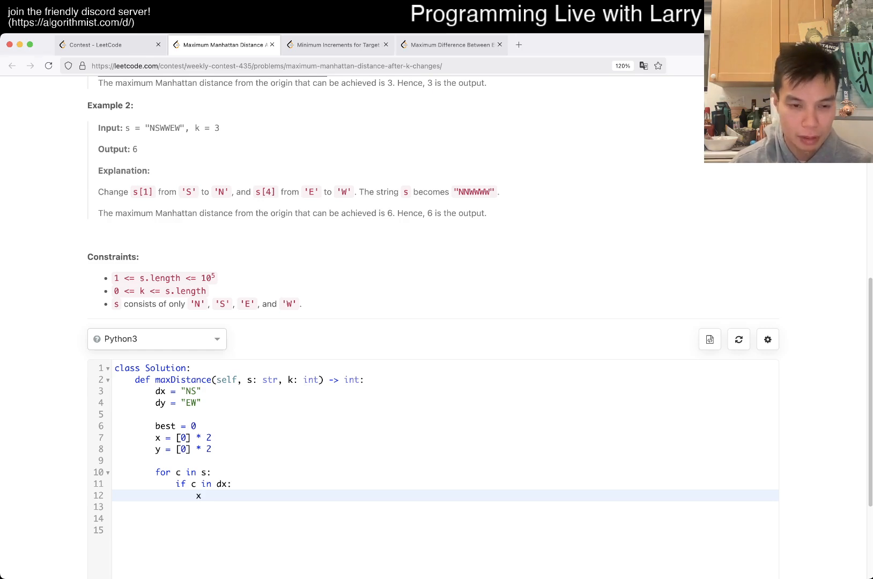
pyautogui.write('[dx]')
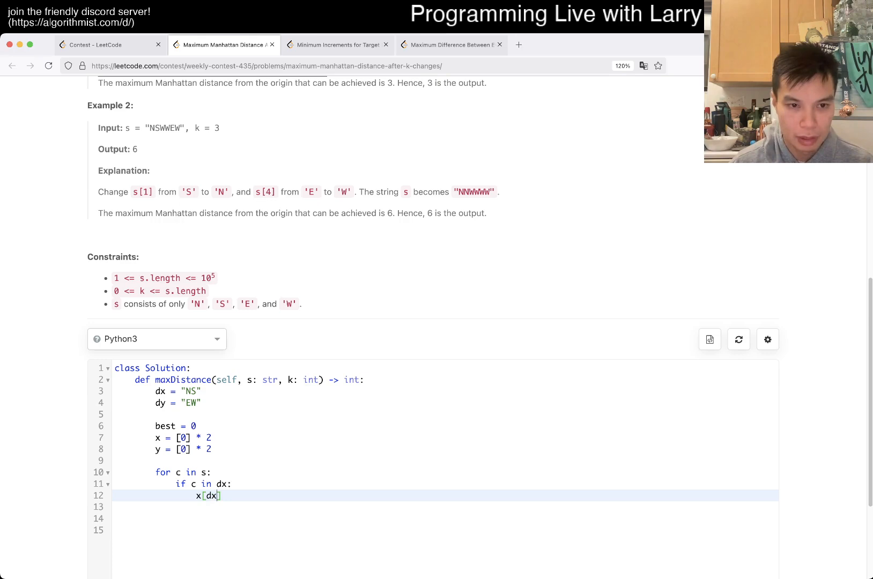
pyautogui.write('.index(c')
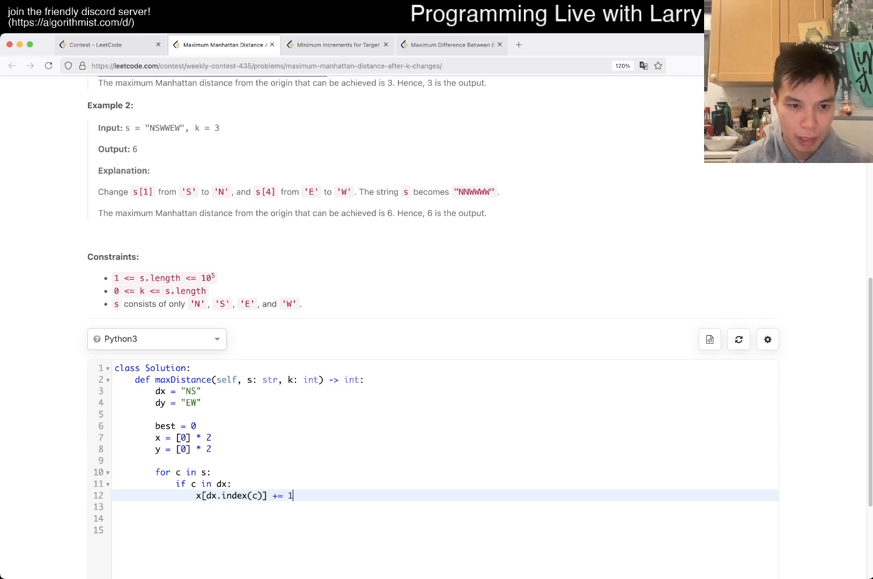
pyautogui.write('else:')
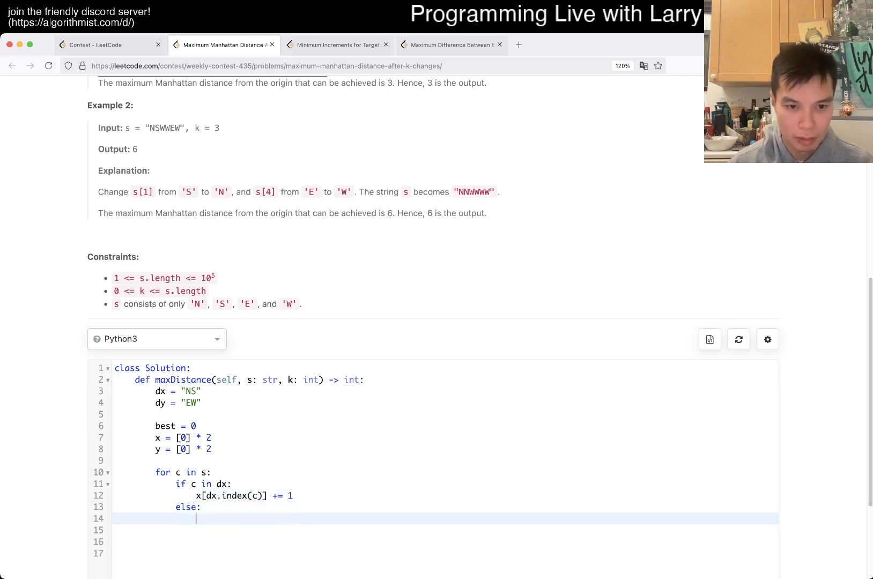
pyautogui.write('y[du')
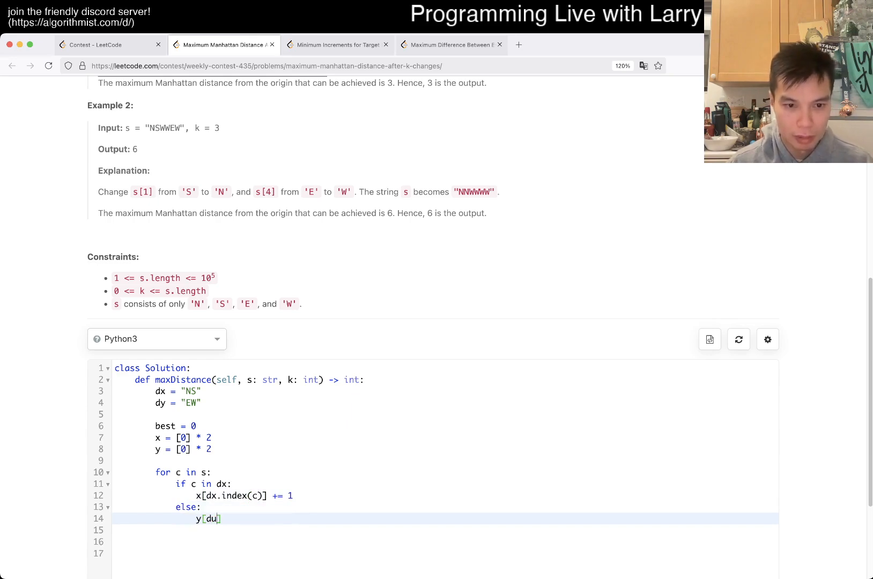
pyautogui.write('y.index(c)')
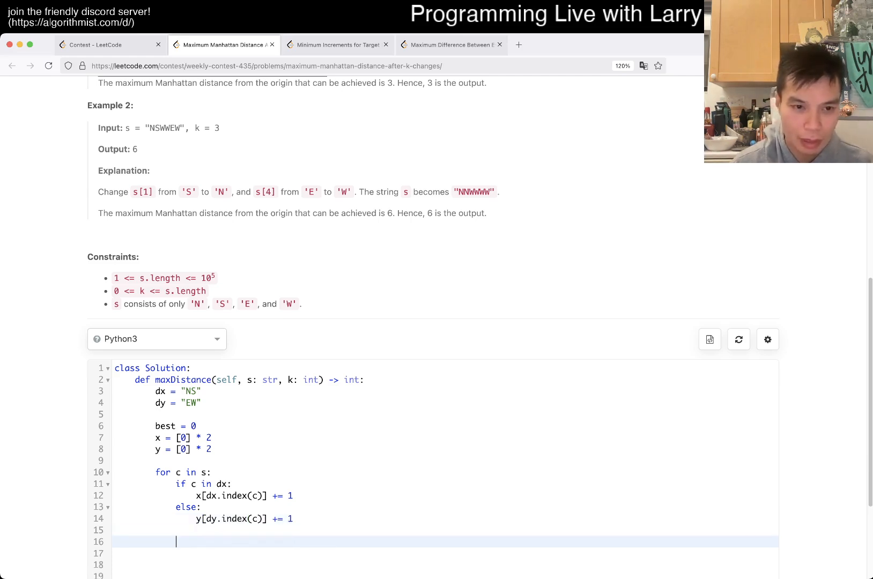
# Compute mxx, mnx = max(x), min(x) and mxy, mny = max(y), min(y) inside the loop.
pyautogui.scroll(-3)
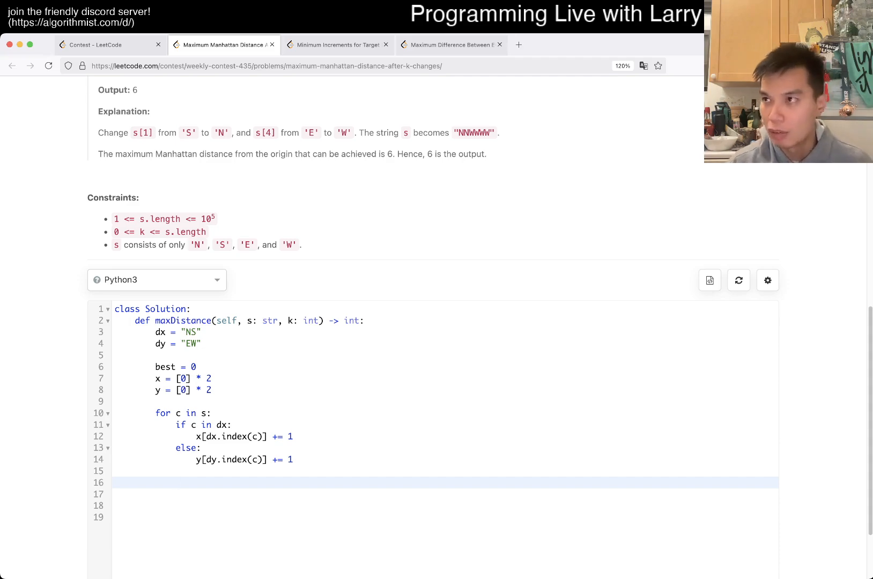
pyautogui.write('mx =')
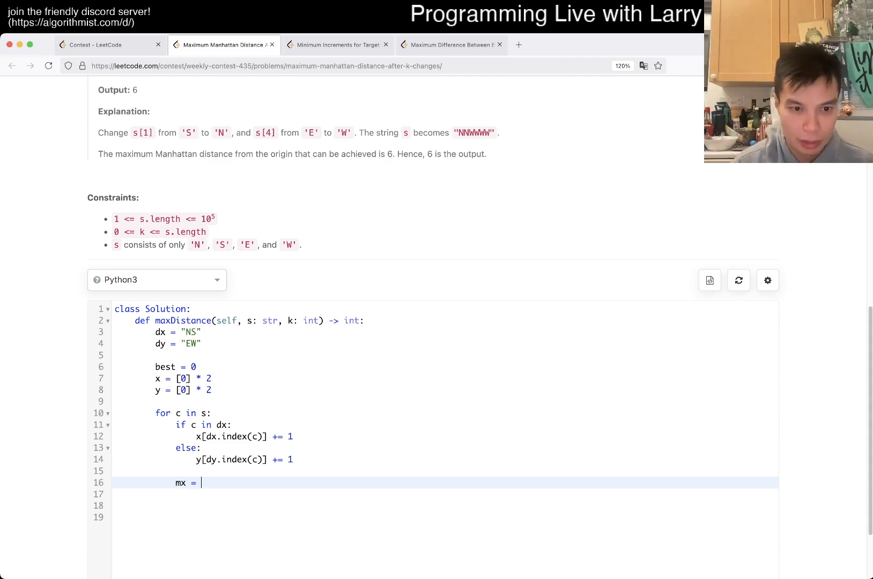
pyautogui.write('max')
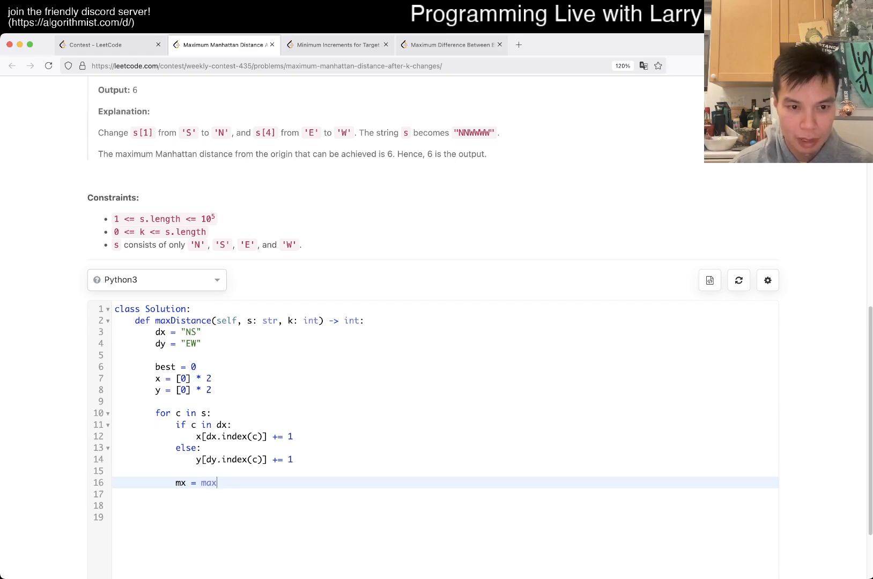
pyautogui.write('(x)')
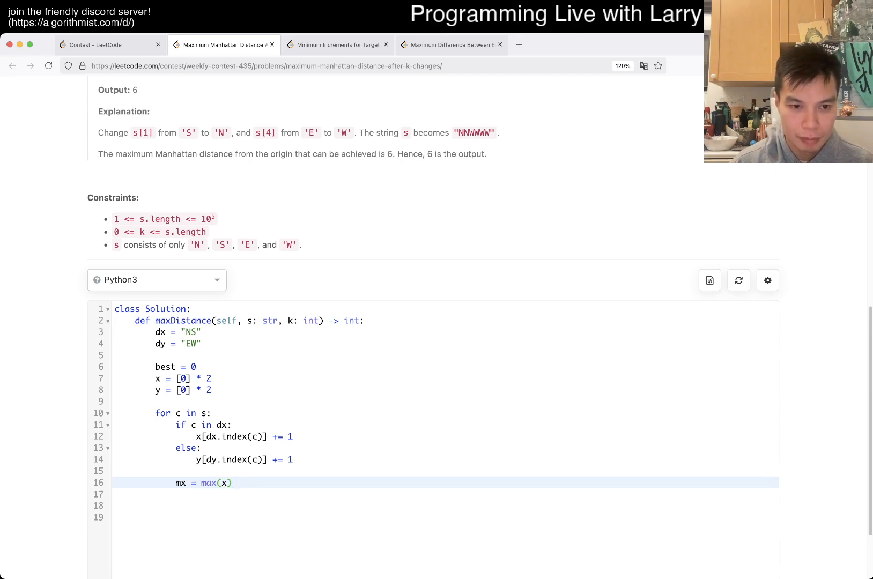
pyautogui.write(', mn')
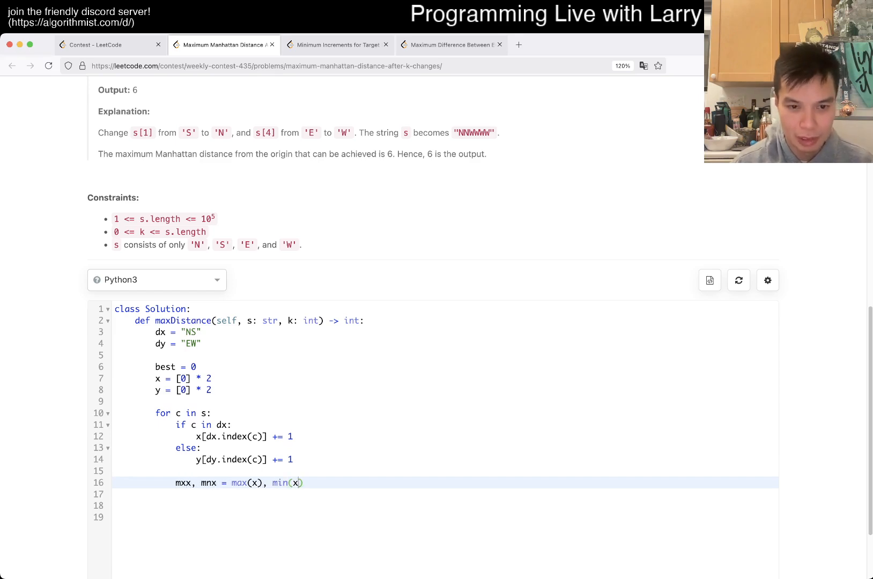
pyautogui.press('Enter')
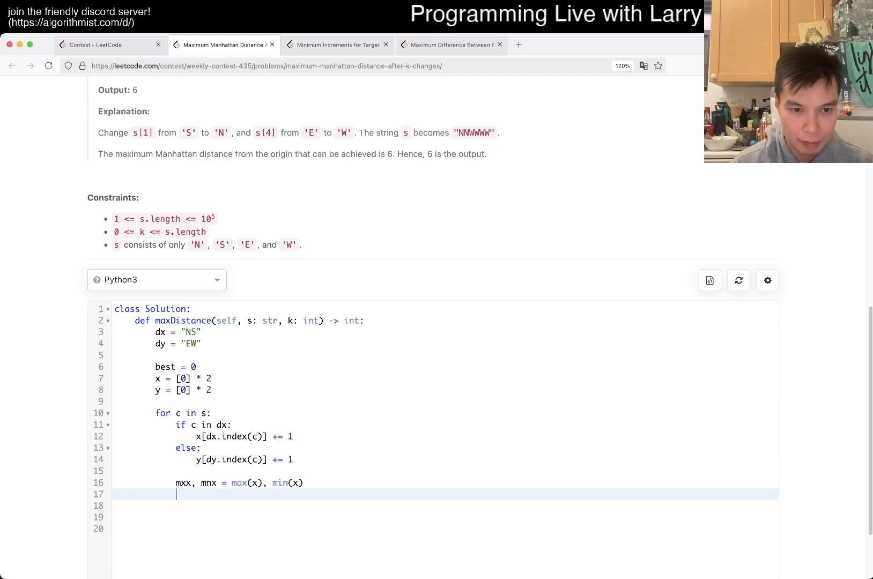
pyautogui.write('mxy, mny =')
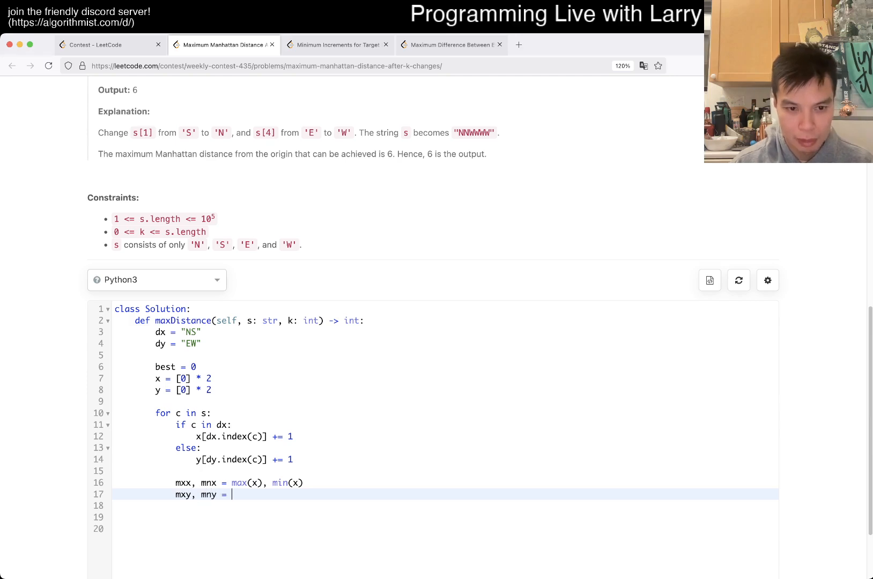
pyautogui.write('max(y), min(y')
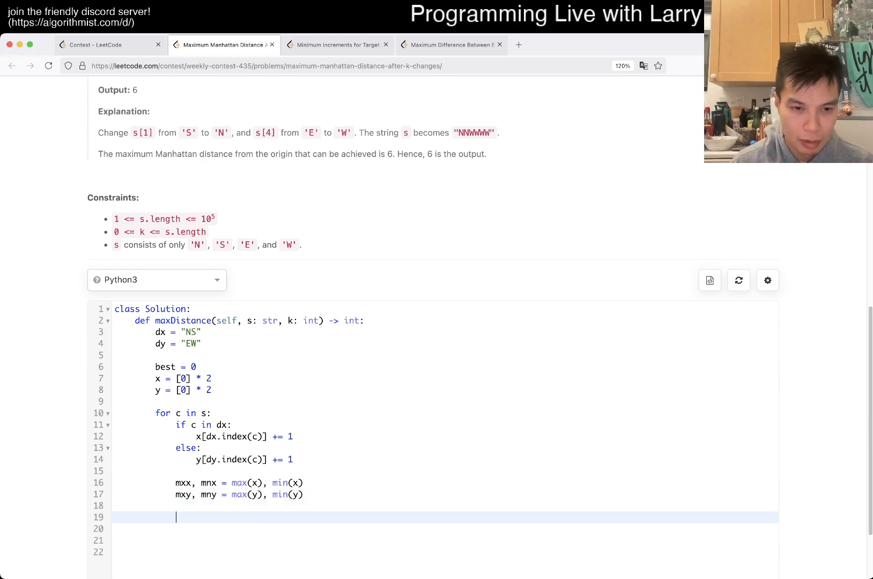
# Update best = max(best, (mxx - mnx) + (mxy - mny)) and return best.
pyautogui.scroll(-3)
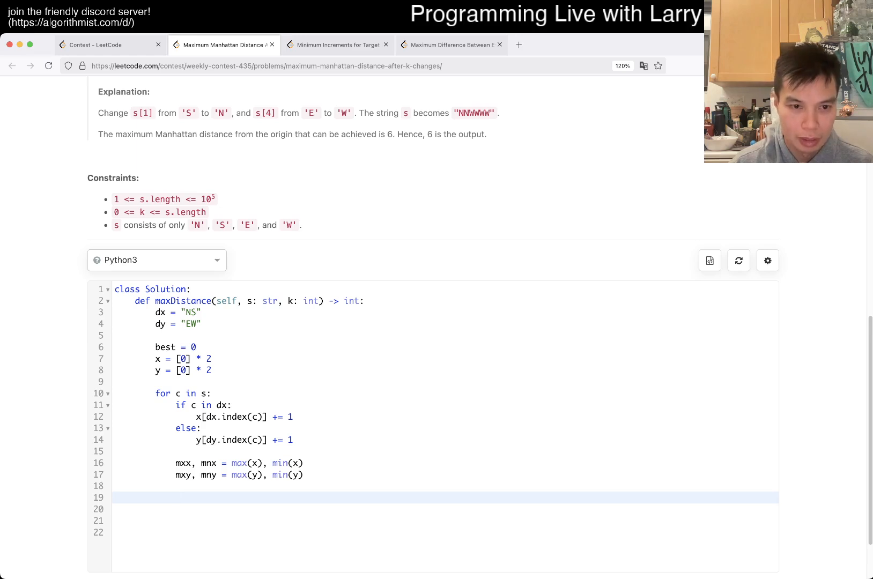
pyautogui.write('mxx - mnx) + (mxy - mny)')
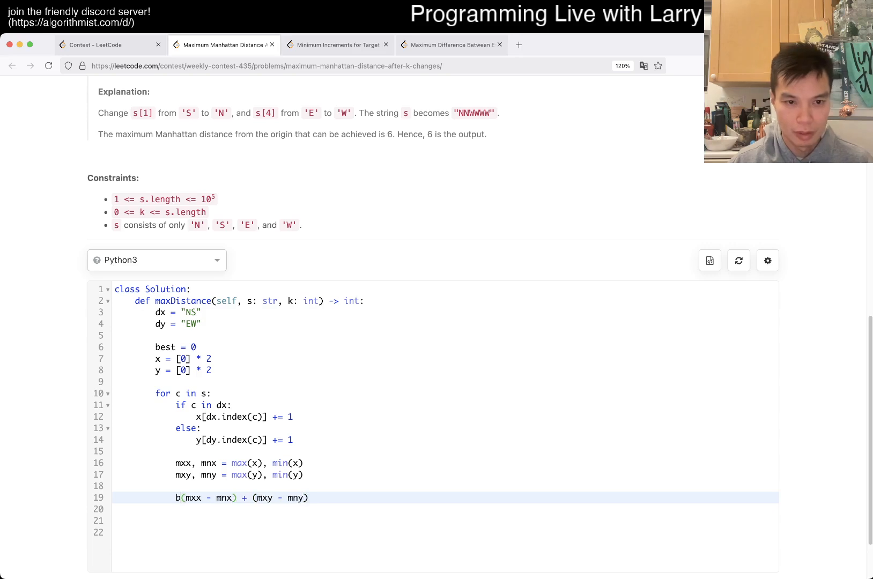
pyautogui.write('est=')
pyautogui.click(446, 508)
pyautogui.write('return best')
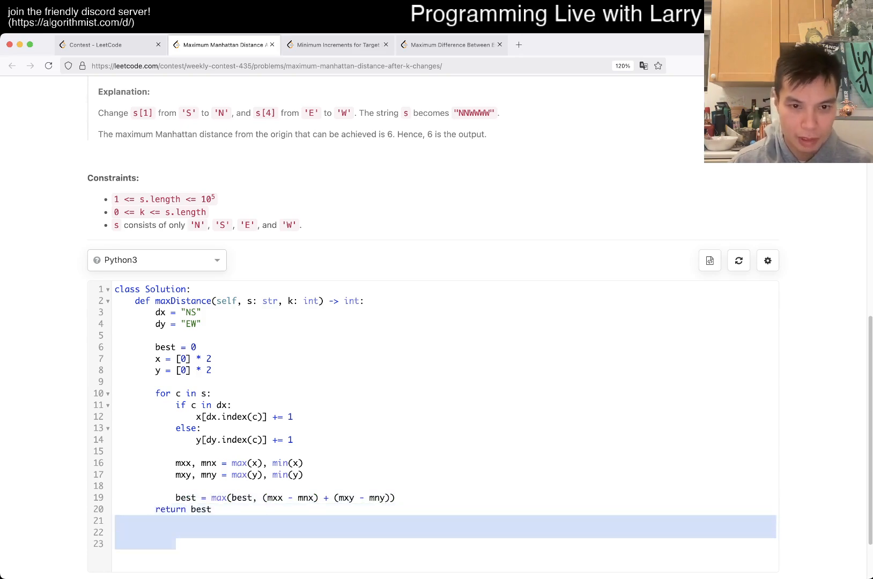
pyautogui.scroll(-3)
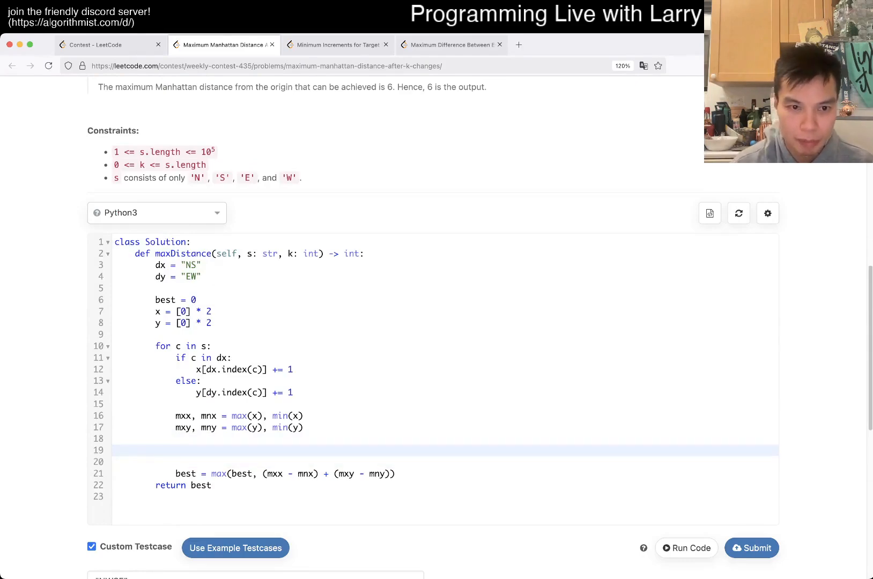
# Add deltax = max(k, mnx), then mnx -= deltax and mxx += deltax before best.
pyautogui.write('mnx')
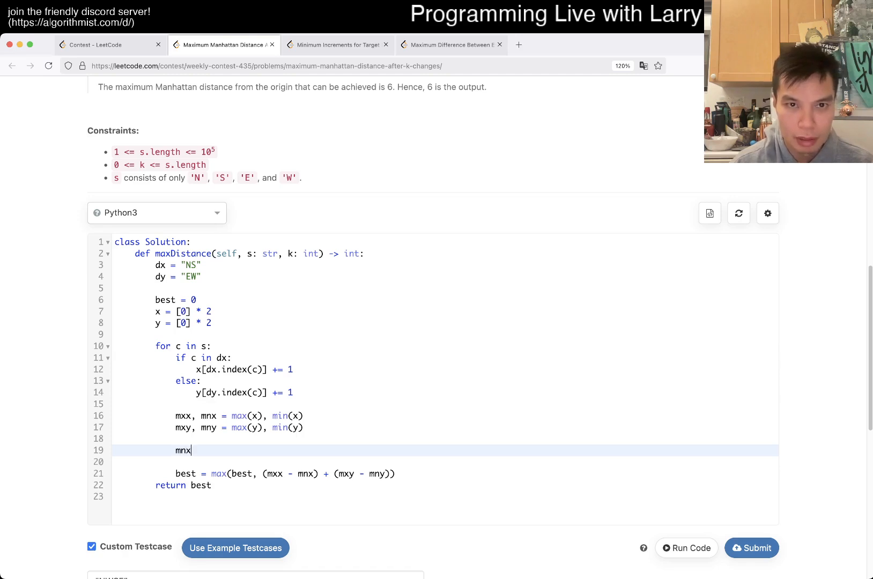
pyautogui.press('Backspace')
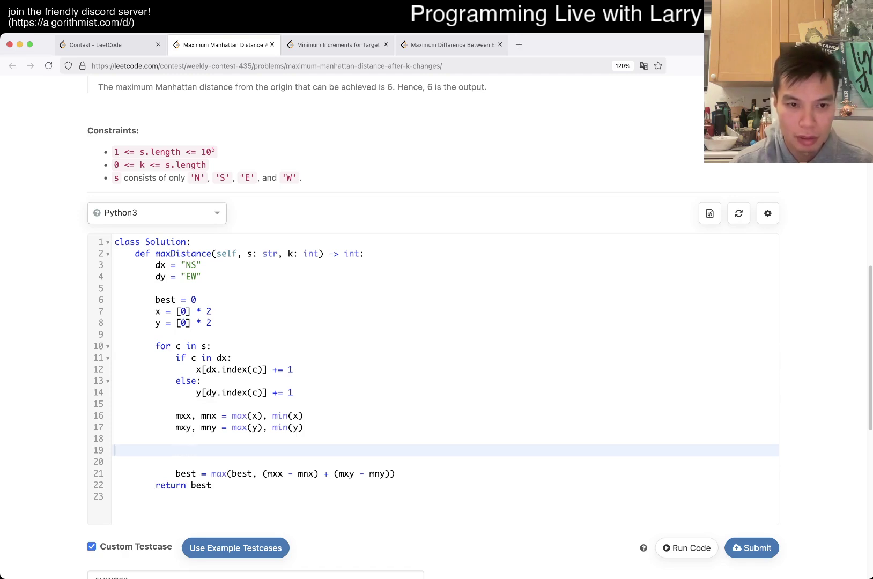
pyautogui.write('deltax =')
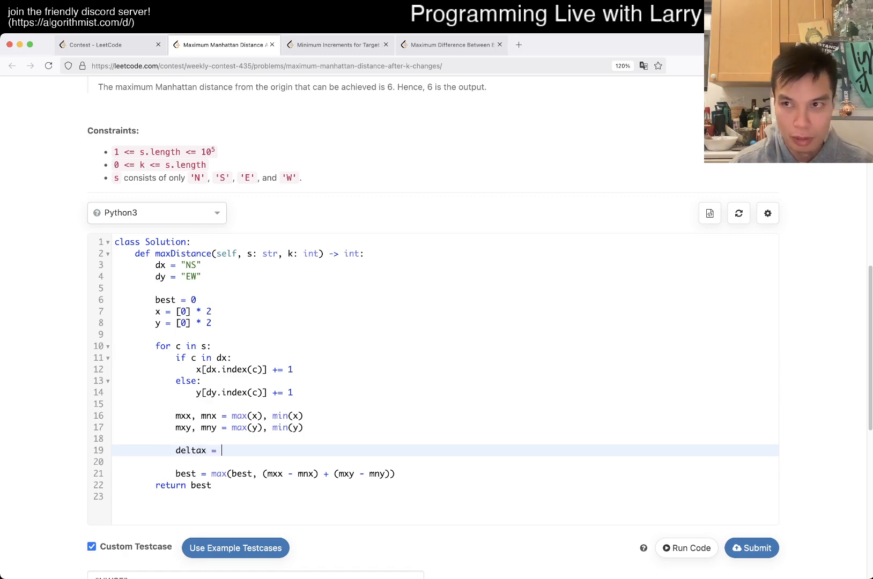
pyautogui.write('max(k, mnx')
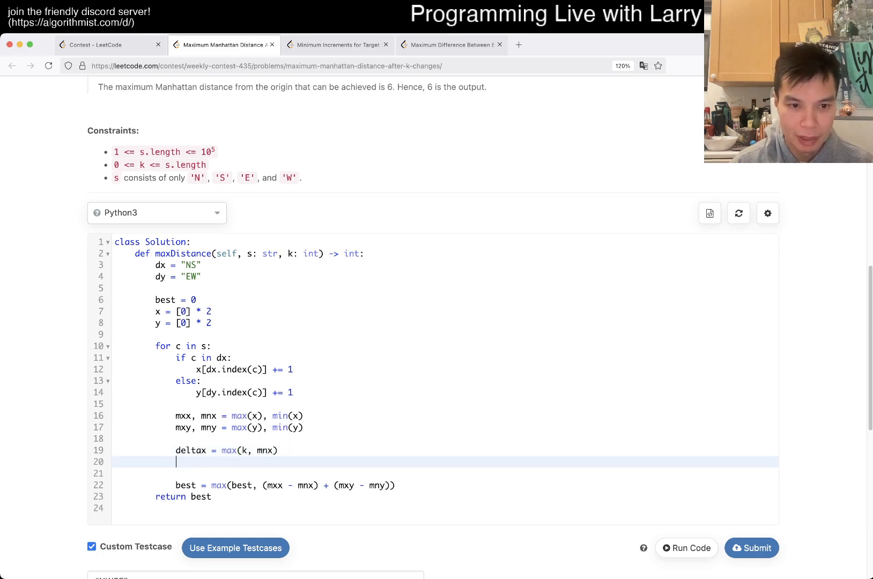
pyautogui.write('mnx -= deltax')
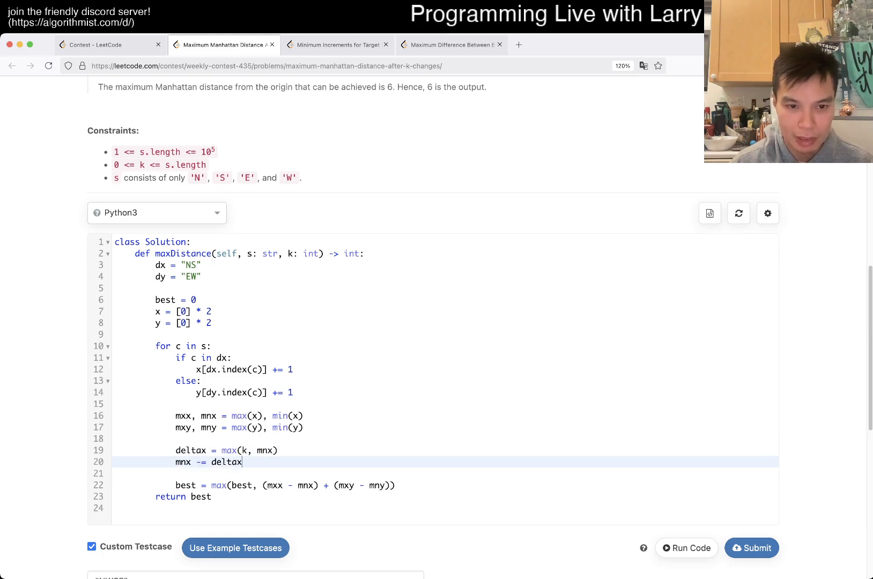
pyautogui.write('mxx +=')
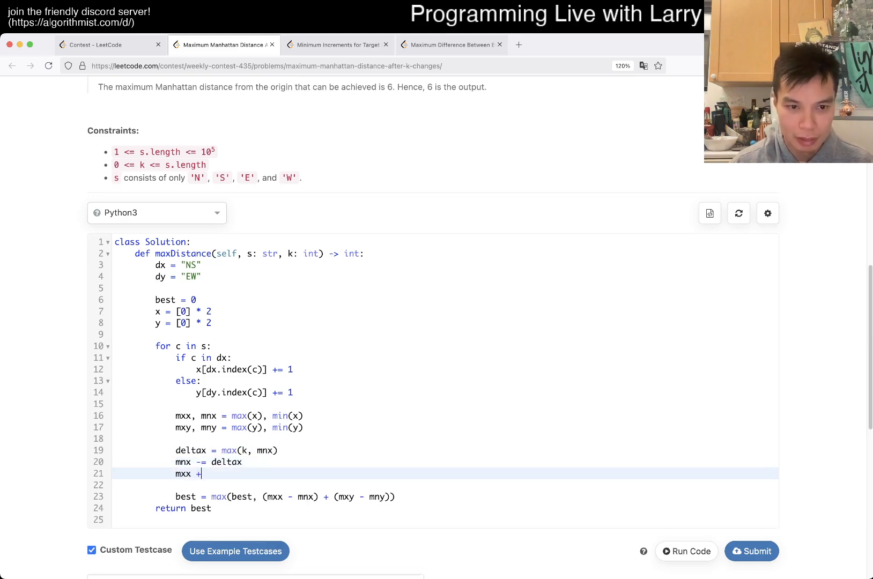
pyautogui.write('= deltax')
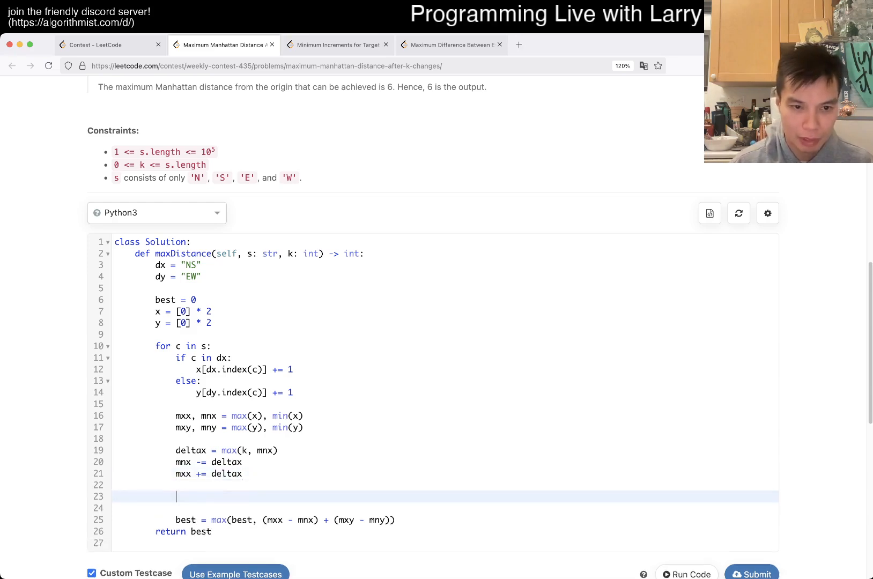
# Start deltay = max(k, mny) and mny -= deltay lines, then remove them again.
pyautogui.write('deltay = max')
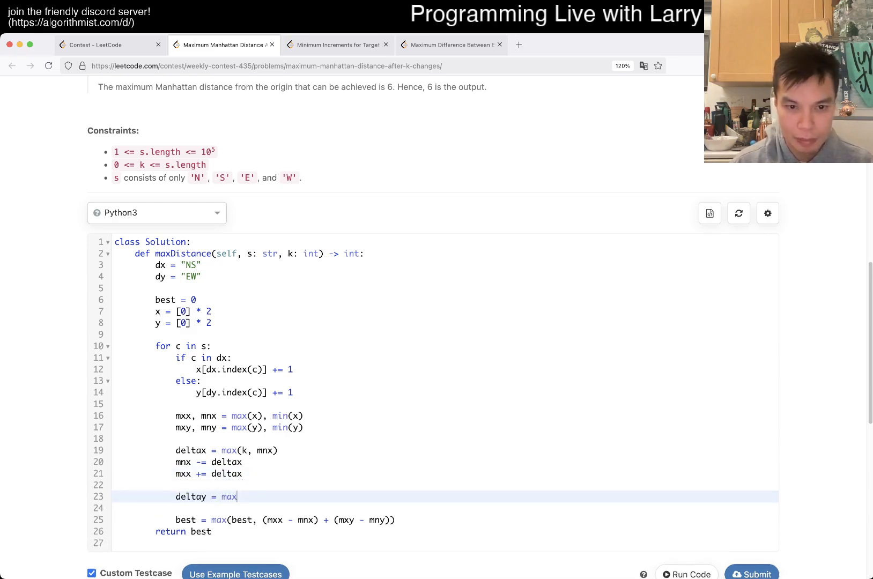
pyautogui.write('(k, mny)')
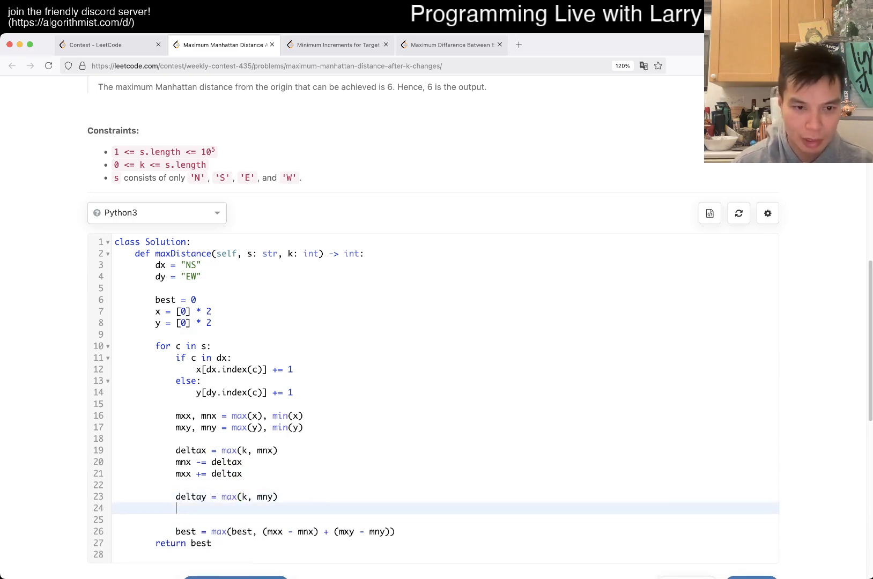
pyautogui.write('mny -= delt')
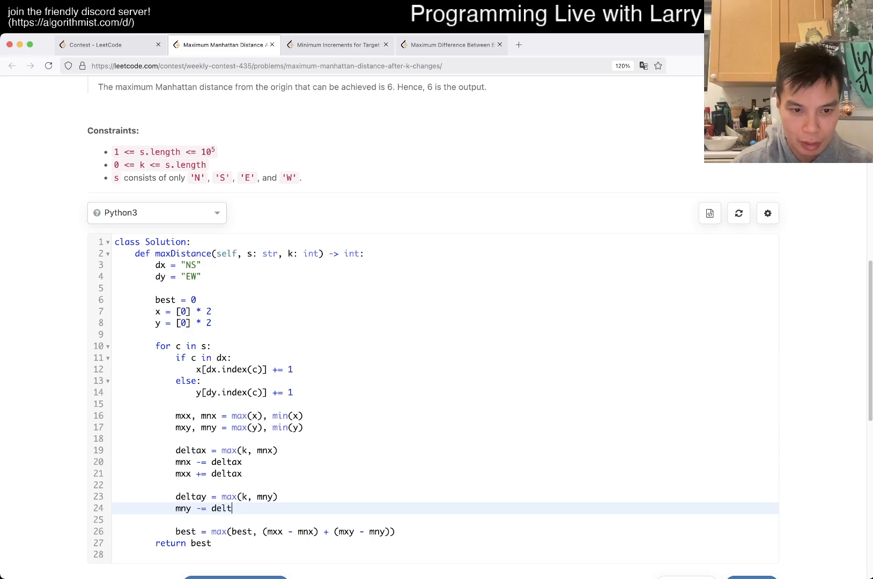
pyautogui.press('Backspace')
pyautogui.write('c')
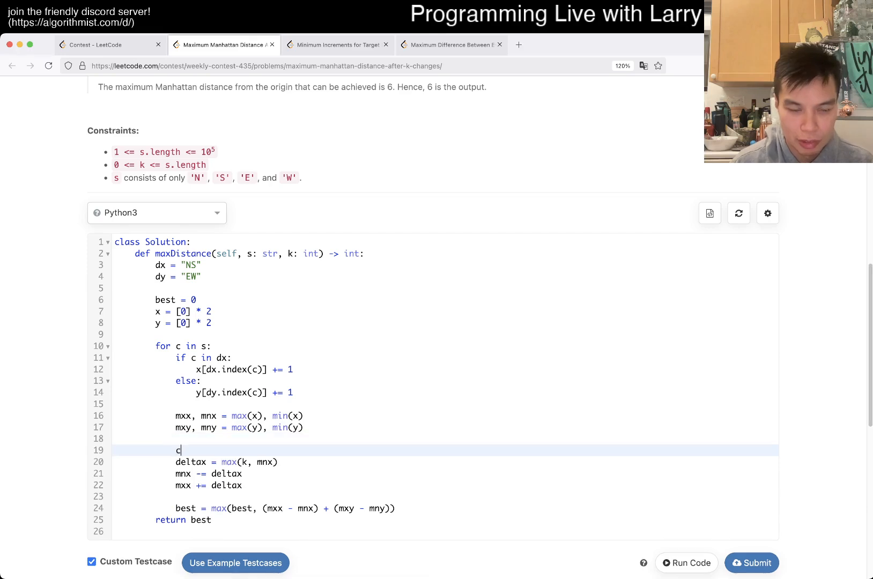
# Add ck = k feeding deltax with ck -= deltax, plus deltay lines adjusting mny, mxy and ck.
pyautogui.write('k = k')
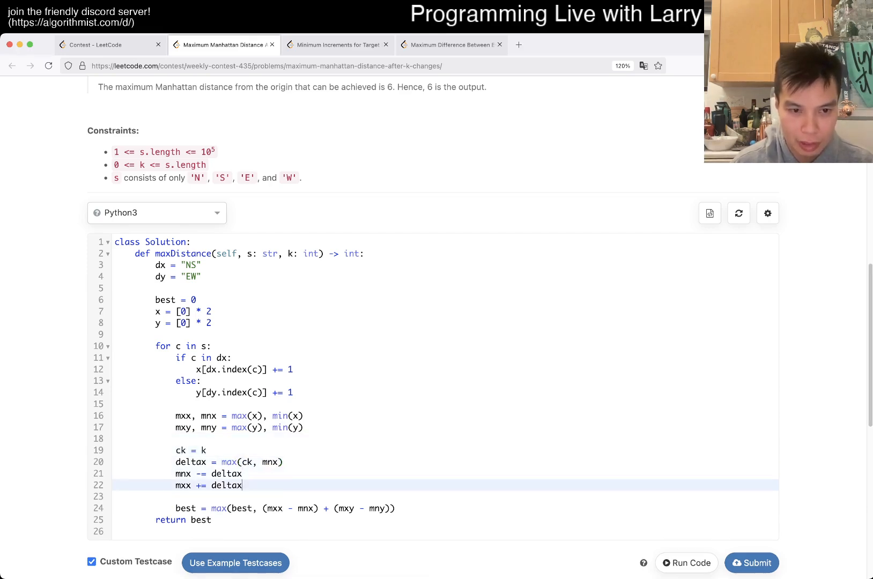
pyautogui.write('ck -= deltax')
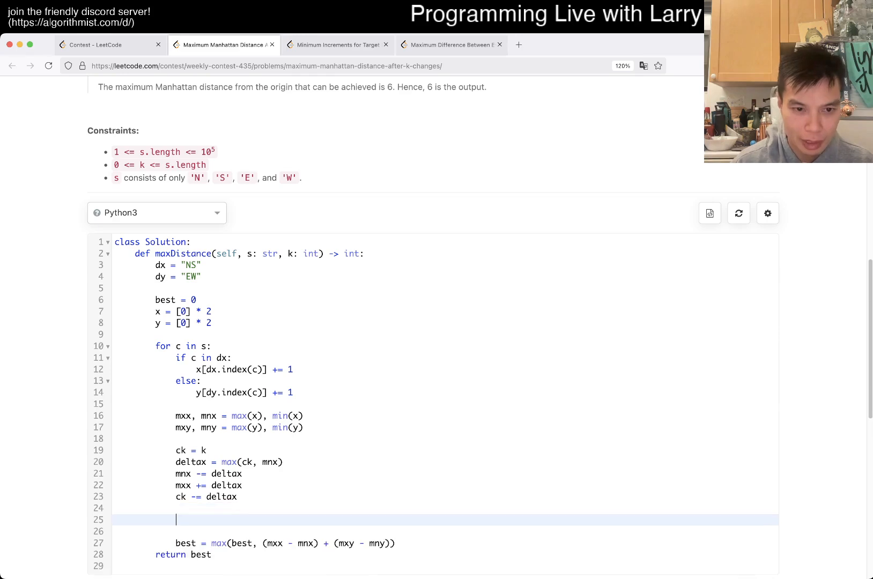
pyautogui.write('deltay = mx')
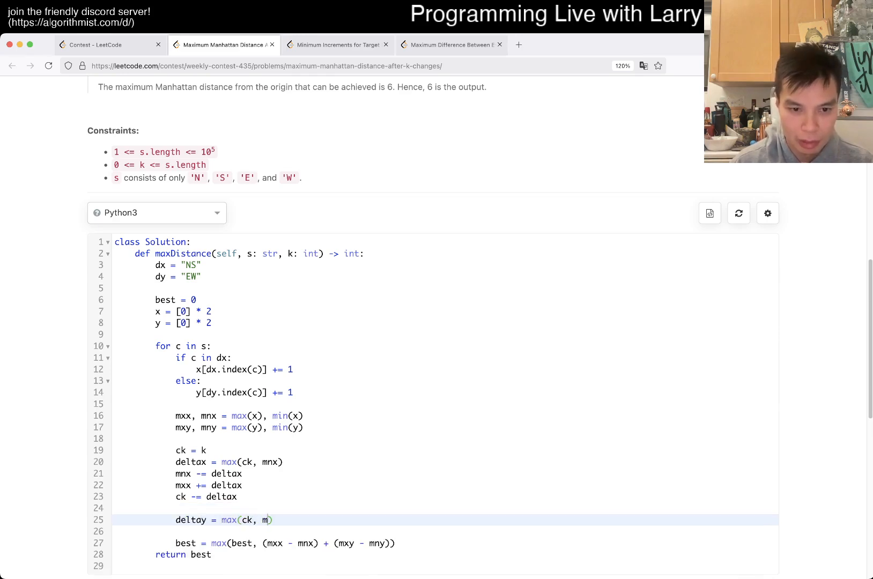
pyautogui.write('ny)')
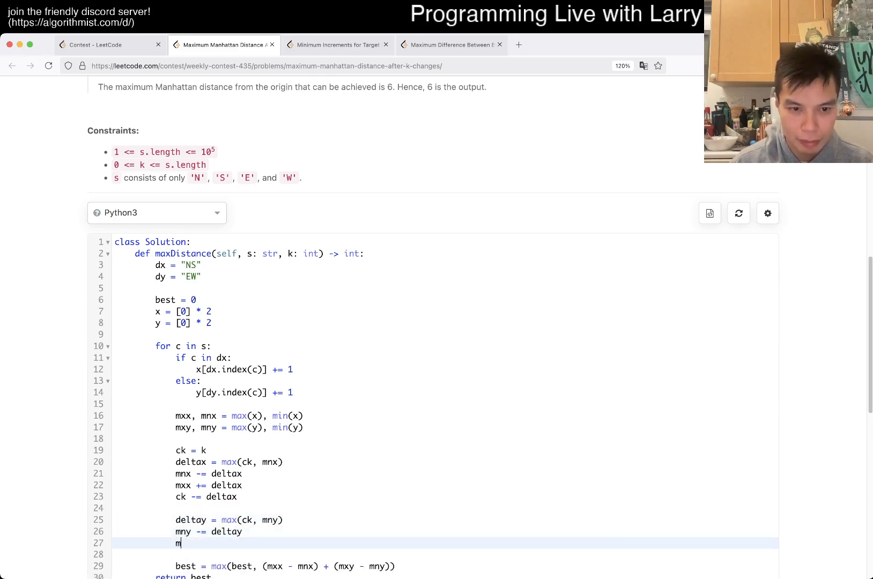
pyautogui.write('mxy += deltay')
pyautogui.click(446, 553)
pyautogui.write('ck -= deltay')
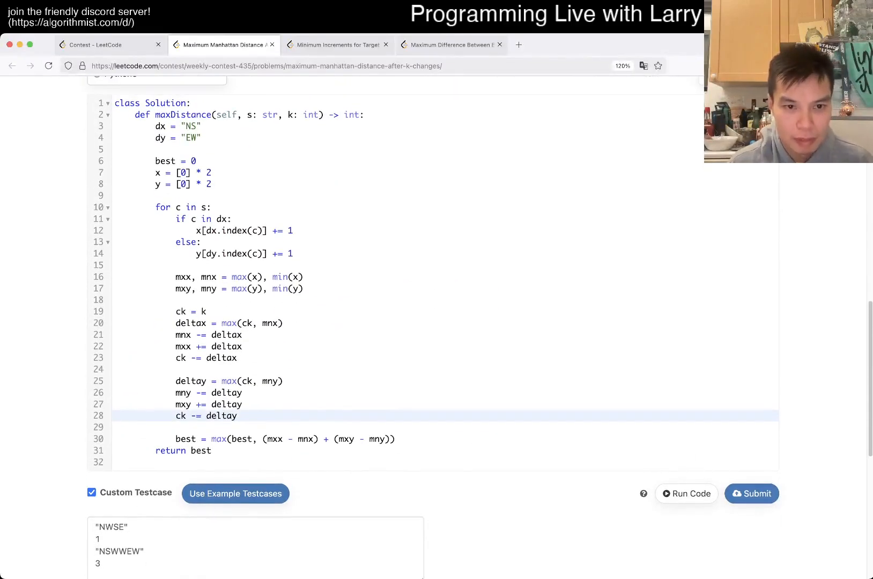
# Add print(c, (mxx - mnx) + (mxy - mny)), switch the deltas to min, and run the custom testcases.
pyautogui.write('print()')
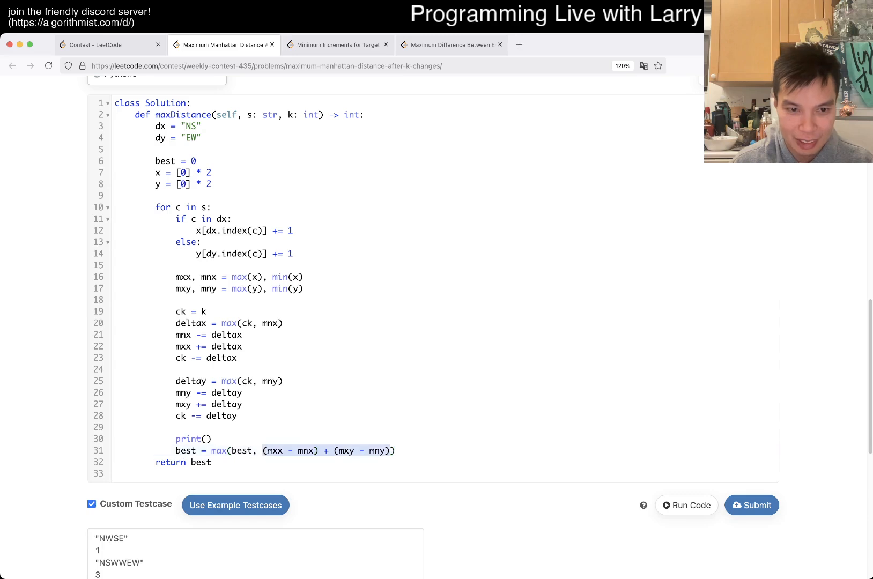
pyautogui.write('c,')
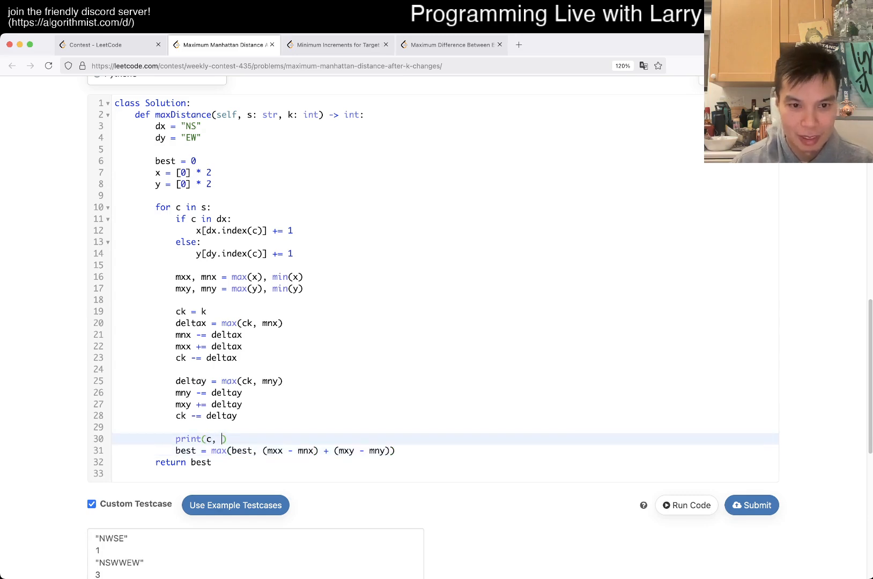
pyautogui.write('(mxx - mnx) + (mxy - mny))')
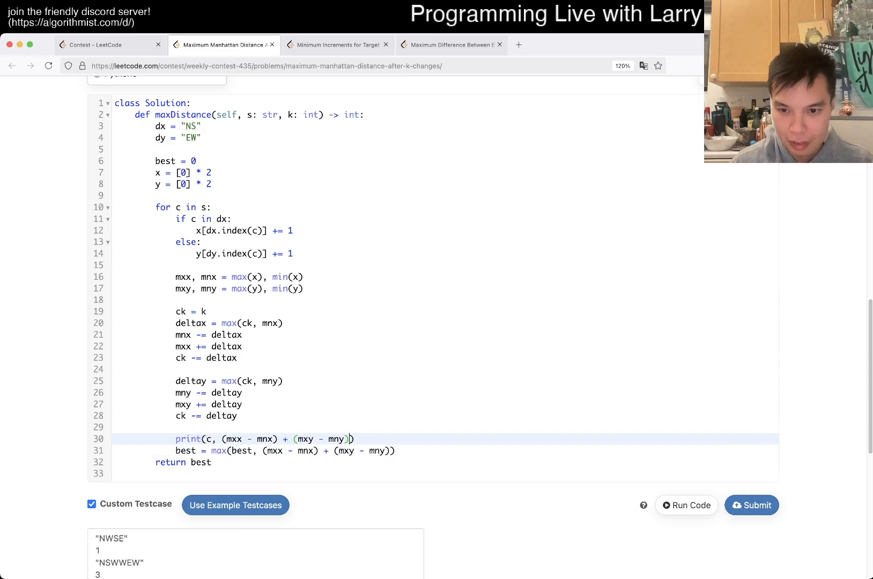
pyautogui.click(686, 505)
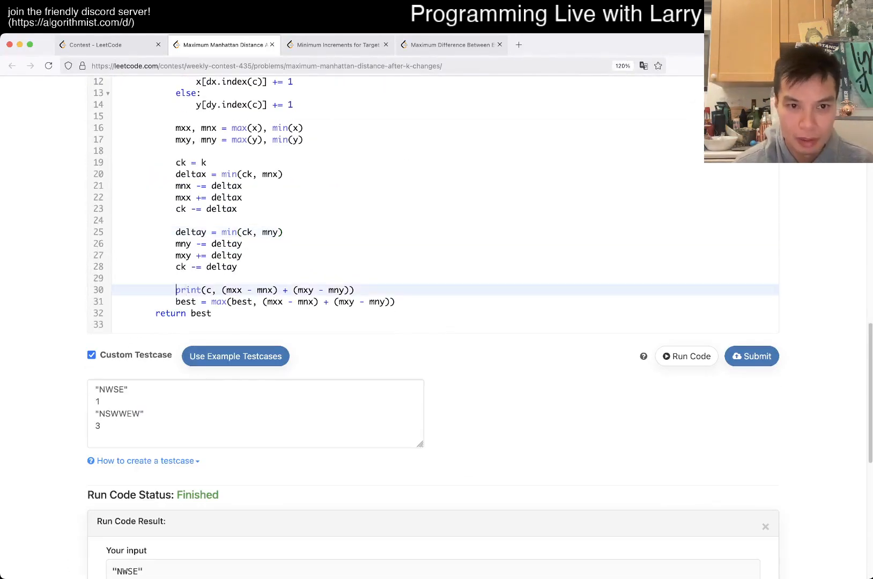
# Comment out the debug print and submit the solution for judging.
pyautogui.scroll(-3)
pyautogui.write('#')
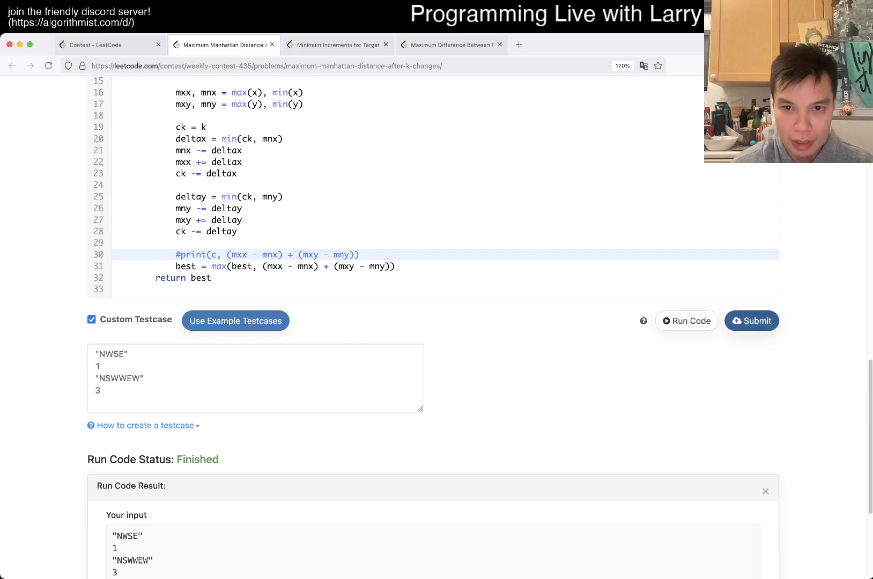
pyautogui.click(752, 321)
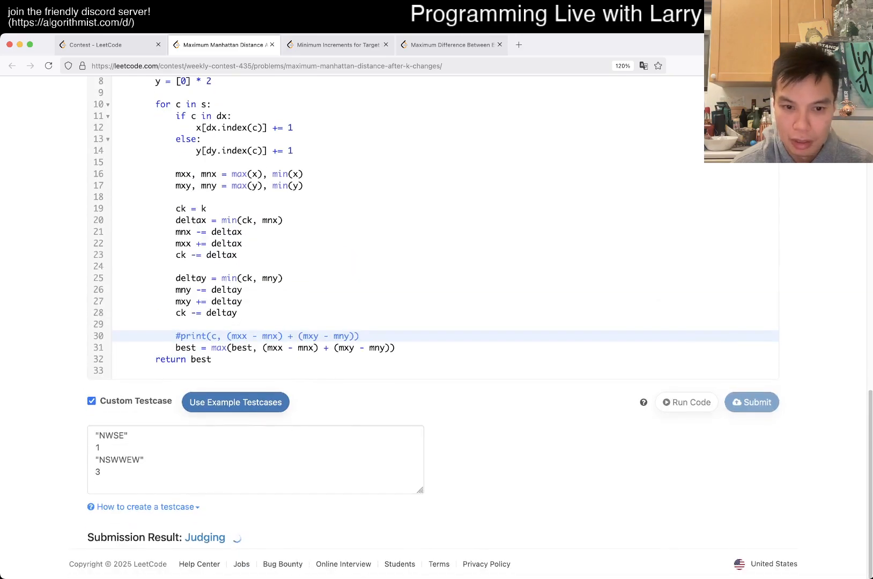